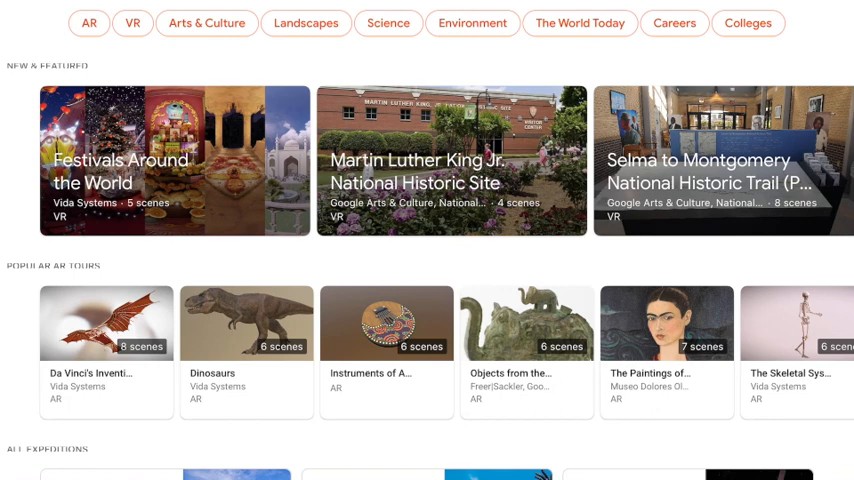
Find the Mount Everest expedition in Google Expeditions and copy its share link.
{"action": "scroll", "scroll_direction": "down", "scroll_amount": 3}
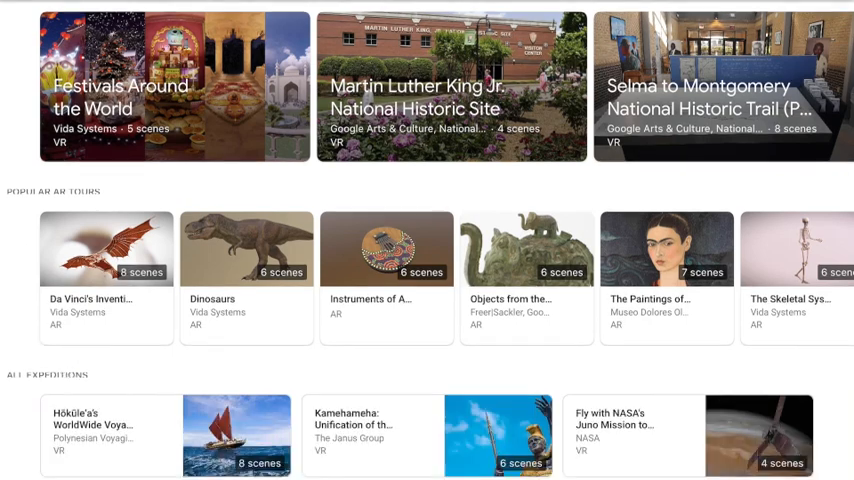
{"action": "scroll", "scroll_direction": "down", "scroll_amount": 3}
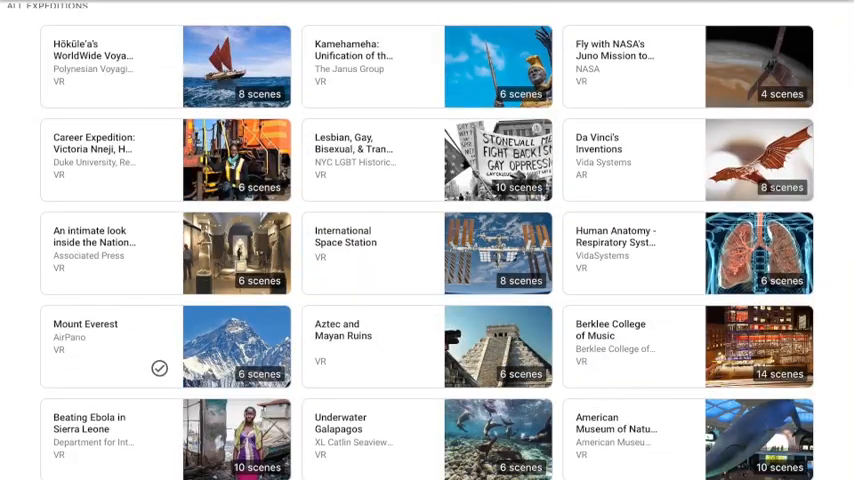
{"action": "scroll", "scroll_direction": "down", "scroll_amount": 3}
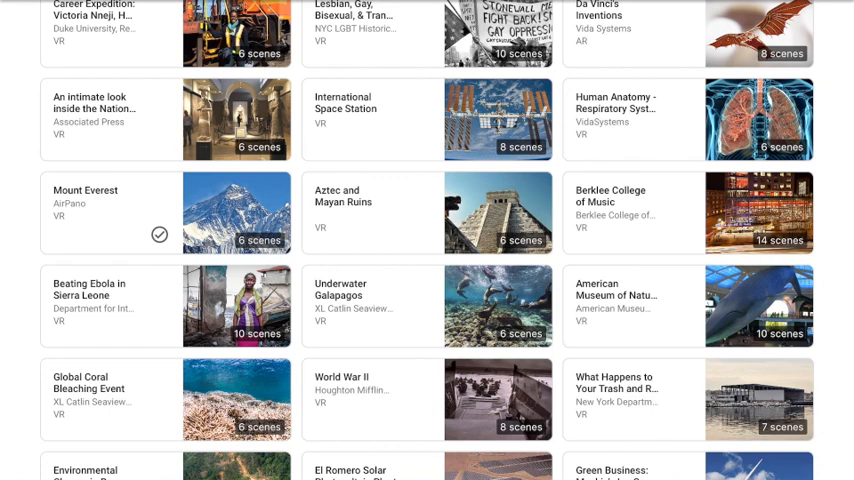
{"action": "scroll", "scroll_direction": "down", "scroll_amount": 3}
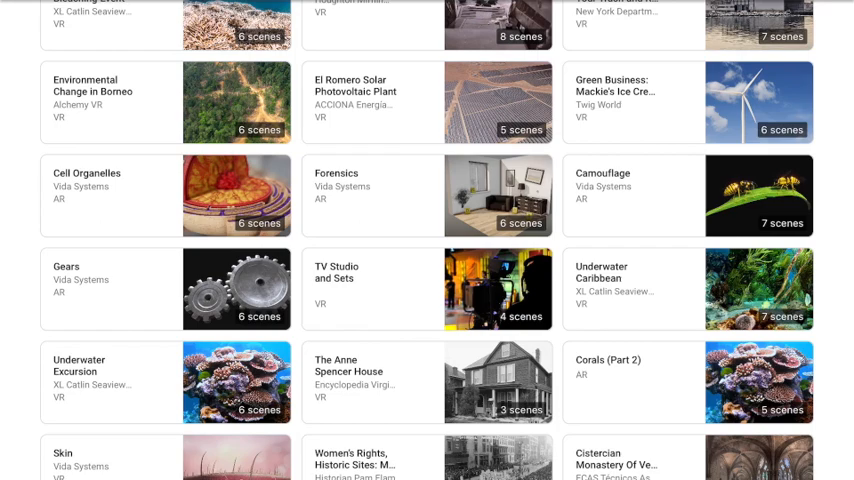
{"action": "scroll", "scroll_direction": "up", "scroll_amount": 3}
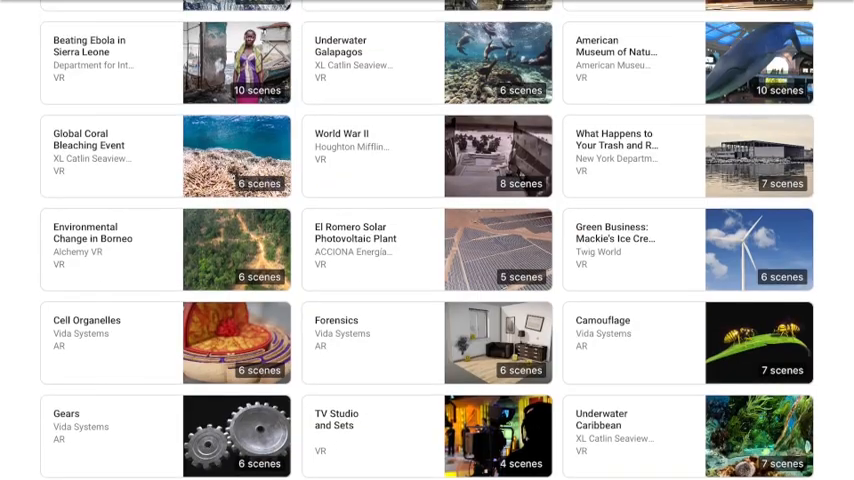
{"action": "scroll", "scroll_direction": "up", "scroll_amount": 3}
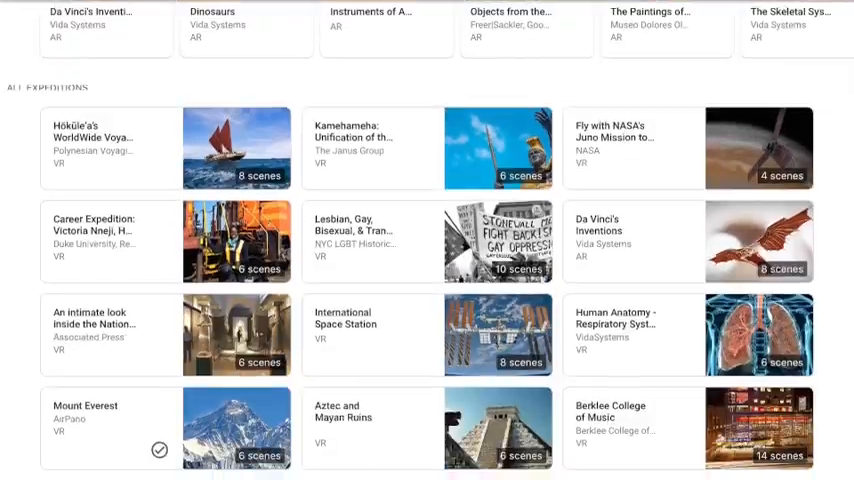
{"action": "left_click", "coordinate": [236, 428]}
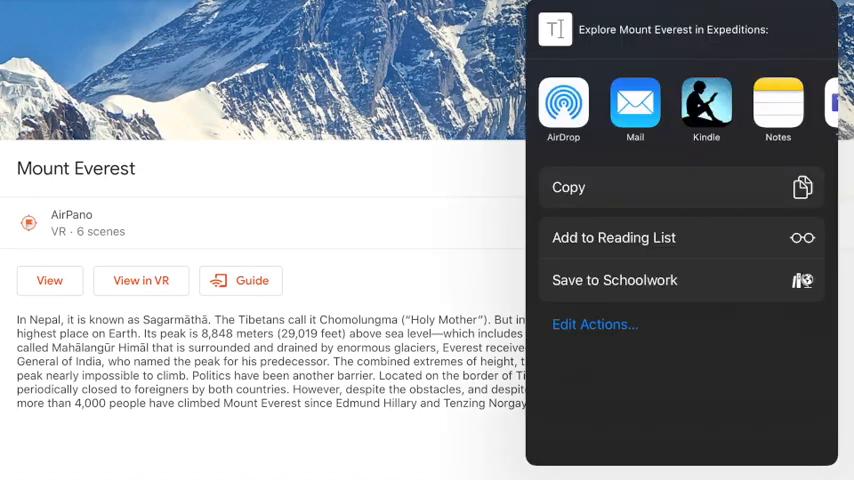
{"action": "left_click", "coordinate": [635, 105]}
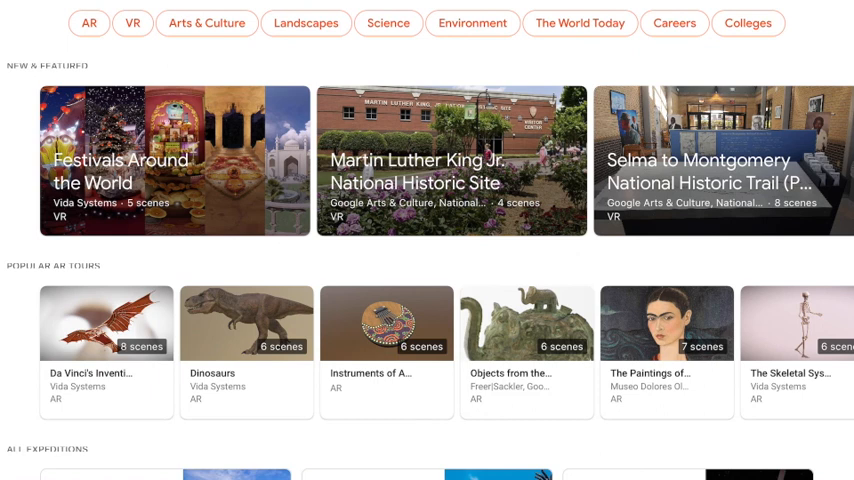
Scroll through the All Expeditions list in Google Expeditions.
{"action": "scroll", "scroll_direction": "down", "scroll_amount": 3}
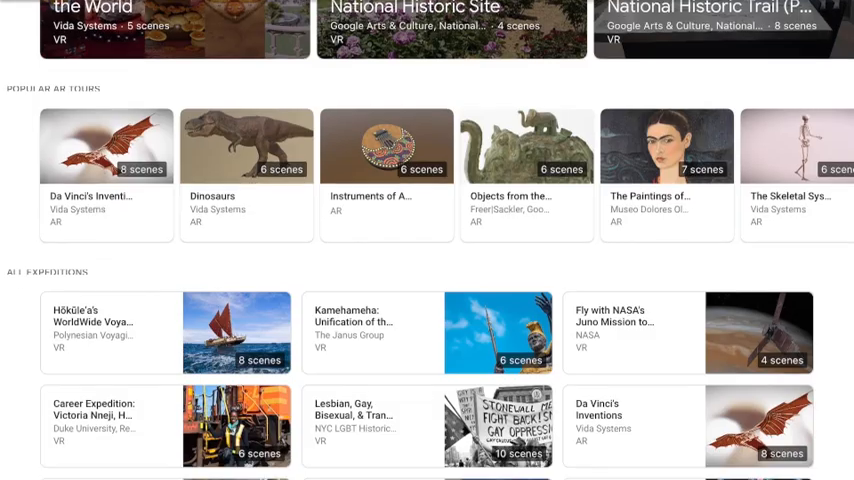
{"action": "scroll", "scroll_direction": "down", "scroll_amount": 3}
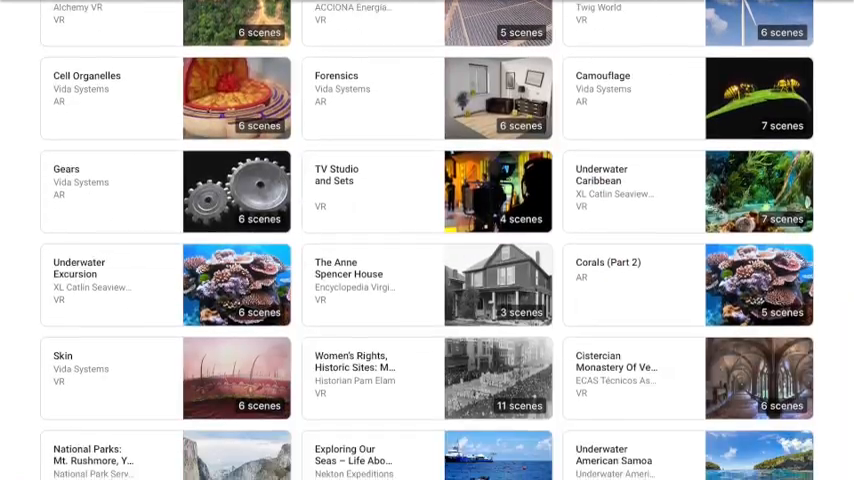
{"action": "scroll", "scroll_direction": "down", "scroll_amount": 3}
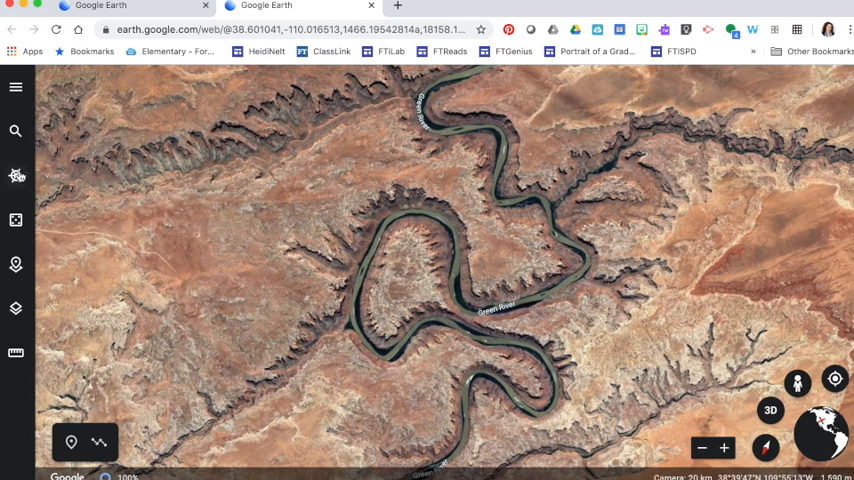
Browse Voyager's featured stories and games, then launch the Carmen Sandiego Crown Jewels Caper.
{"action": "left_click", "coordinate": [16, 176]}
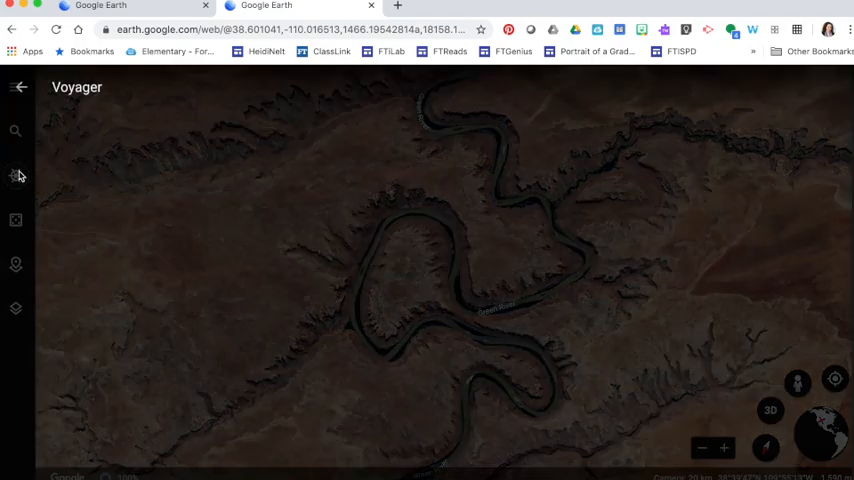
{"action": "left_click", "coordinate": [15, 175]}
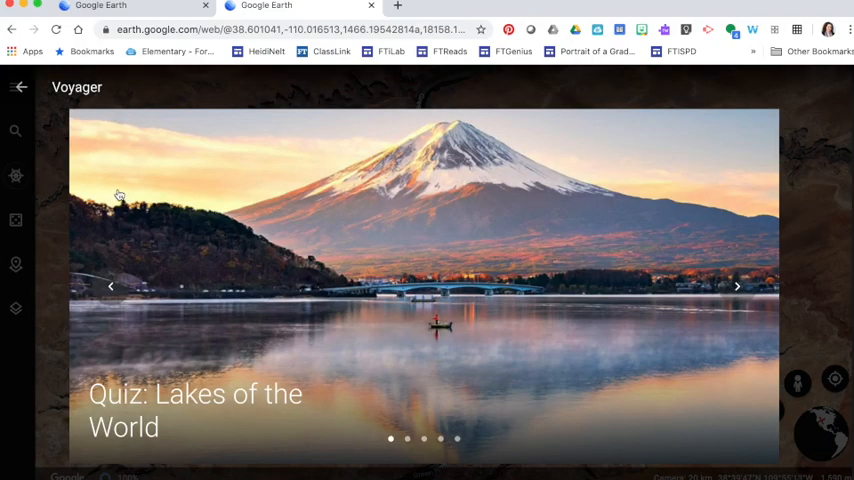
{"action": "left_click", "coordinate": [737, 287]}
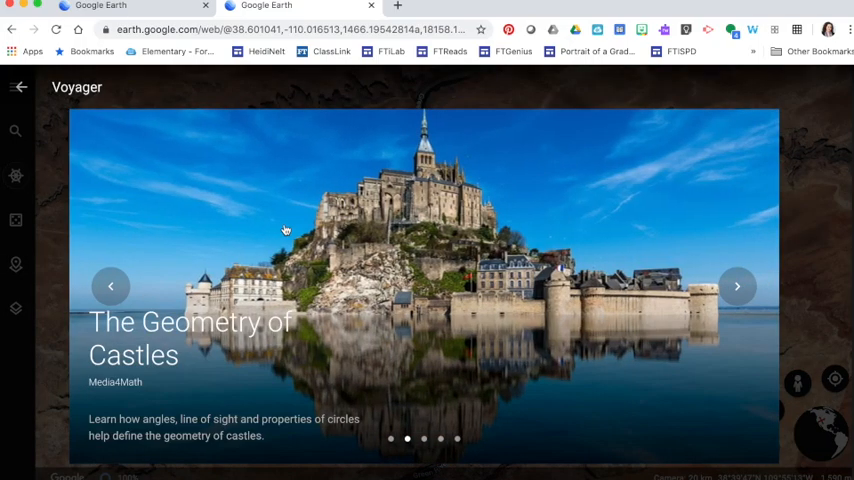
{"action": "scroll", "scroll_direction": "down", "scroll_amount": 3}
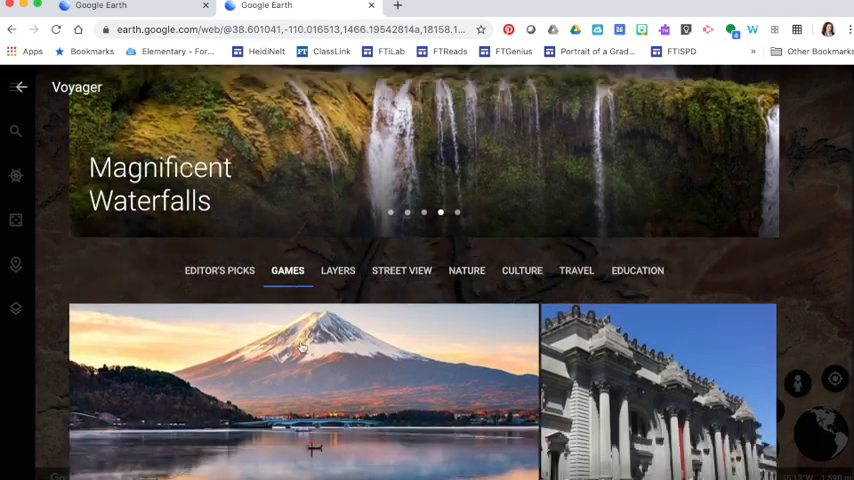
{"action": "scroll", "scroll_direction": "down", "scroll_amount": 3}
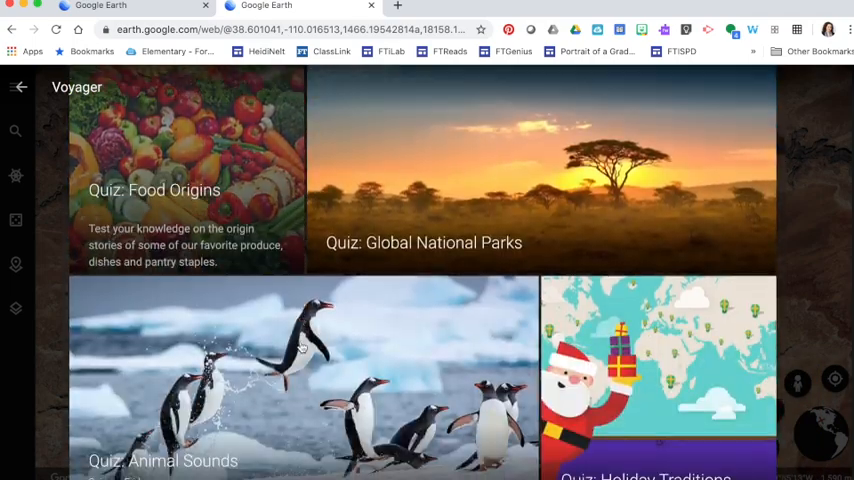
{"action": "scroll", "scroll_direction": "down", "scroll_amount": 3}
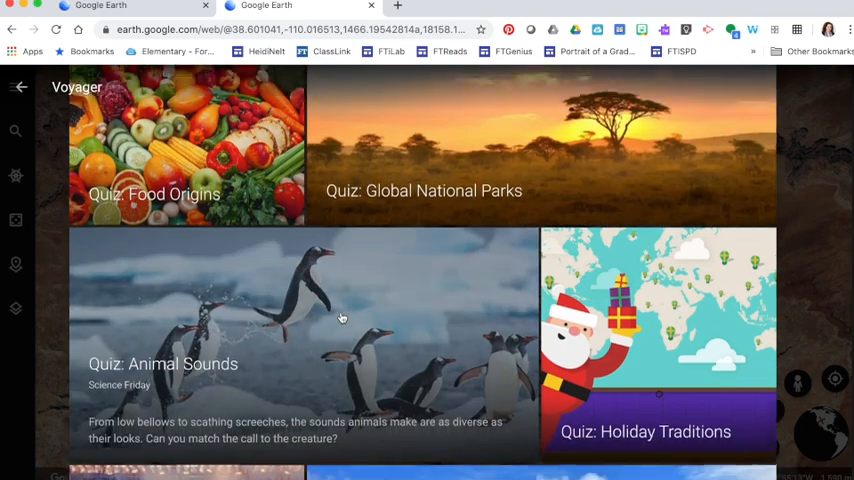
{"action": "scroll", "scroll_direction": "down", "scroll_amount": 3}
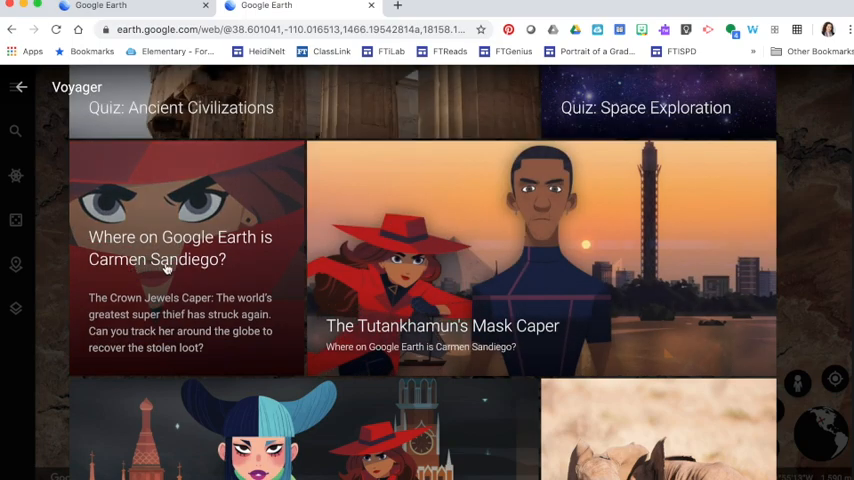
{"action": "left_click", "coordinate": [19, 87]}
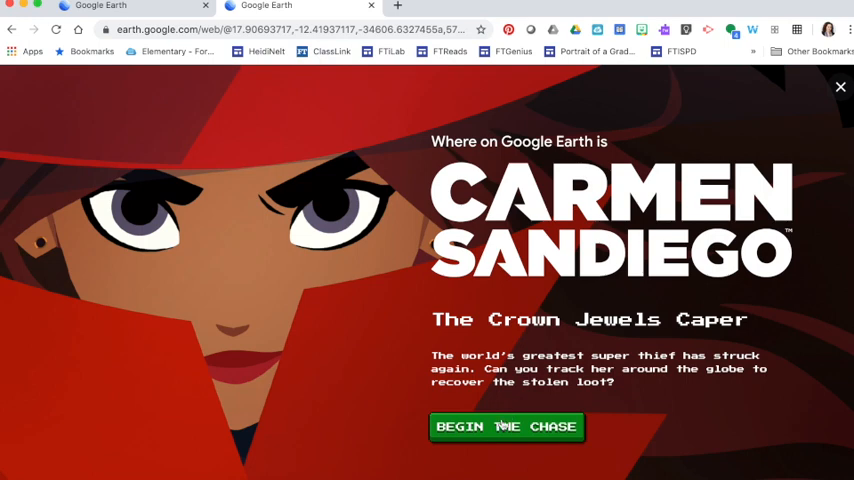
Begin the Crown Jewels Caper chase and advance past the three ACME briefing messages.
{"action": "left_click", "coordinate": [506, 426]}
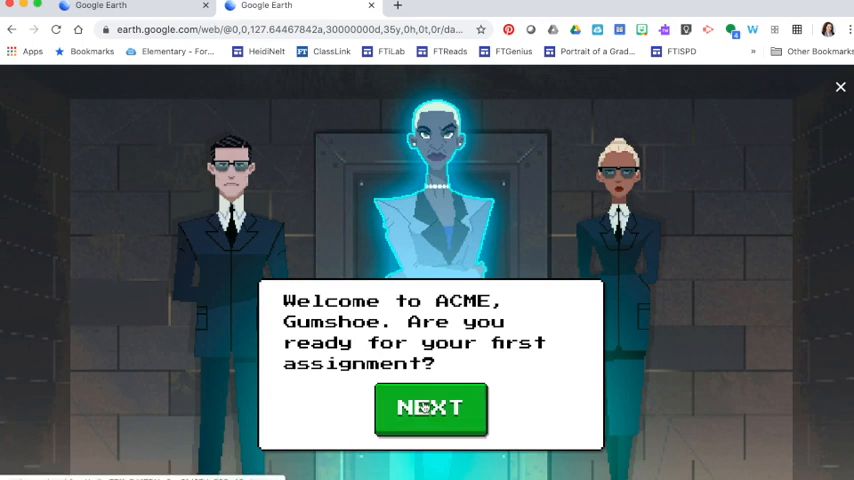
{"action": "left_click", "coordinate": [430, 408]}
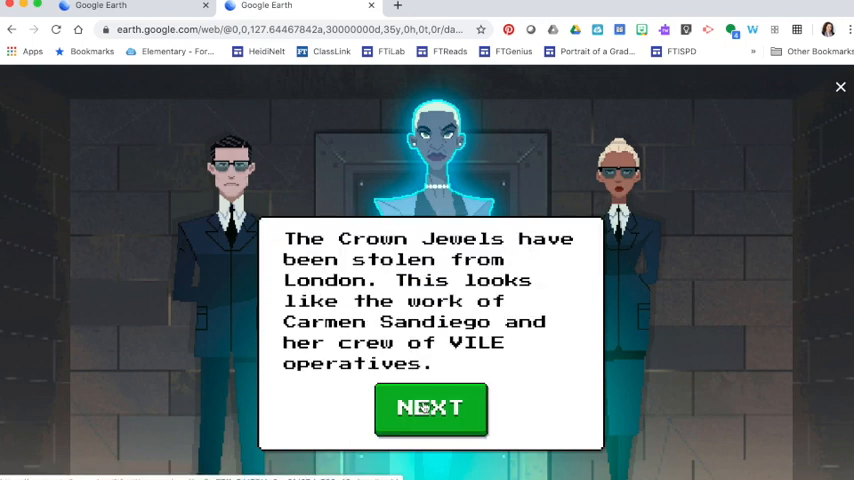
{"action": "left_click", "coordinate": [431, 408]}
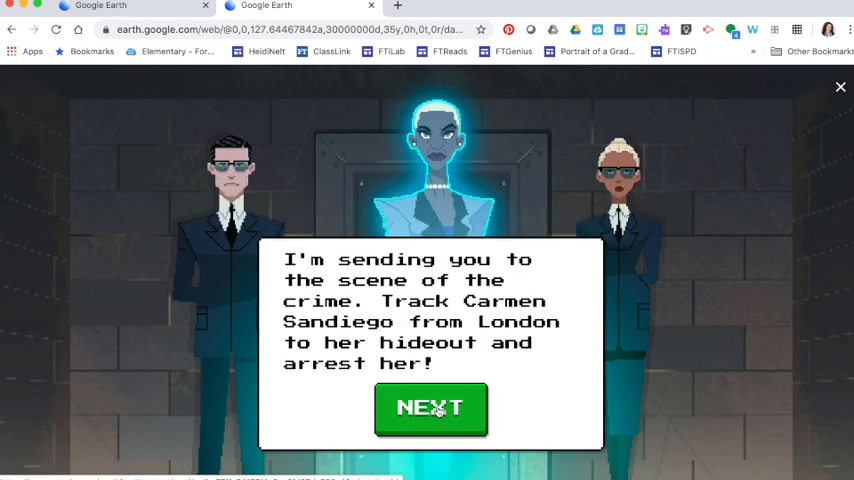
{"action": "left_click", "coordinate": [431, 408]}
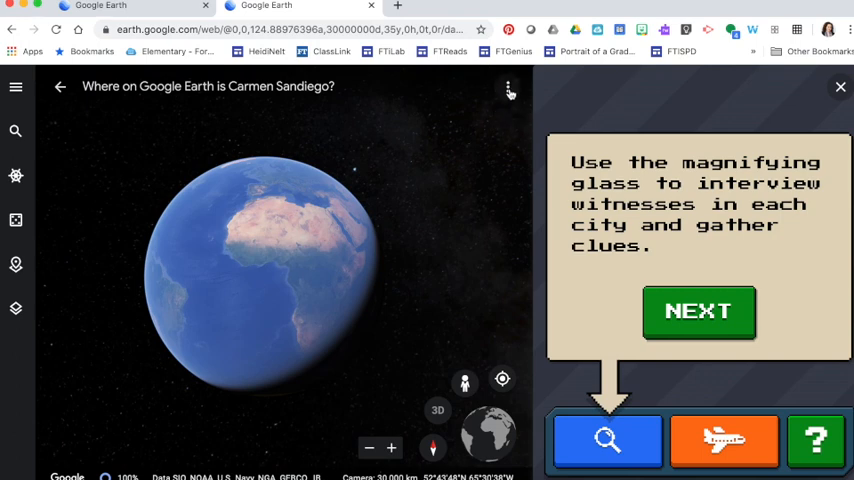
Copy the Carmen Sandiego story's share link from its options menu.
{"action": "left_click", "coordinate": [509, 87]}
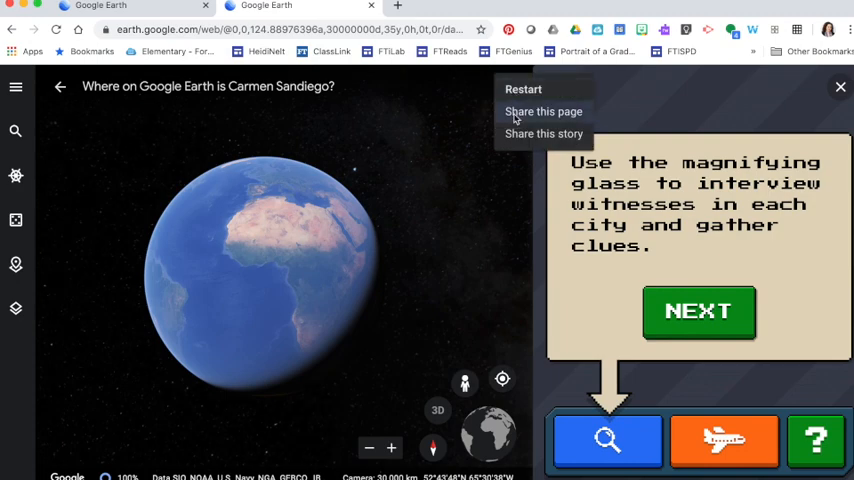
{"action": "mouse_move", "coordinate": [543, 133]}
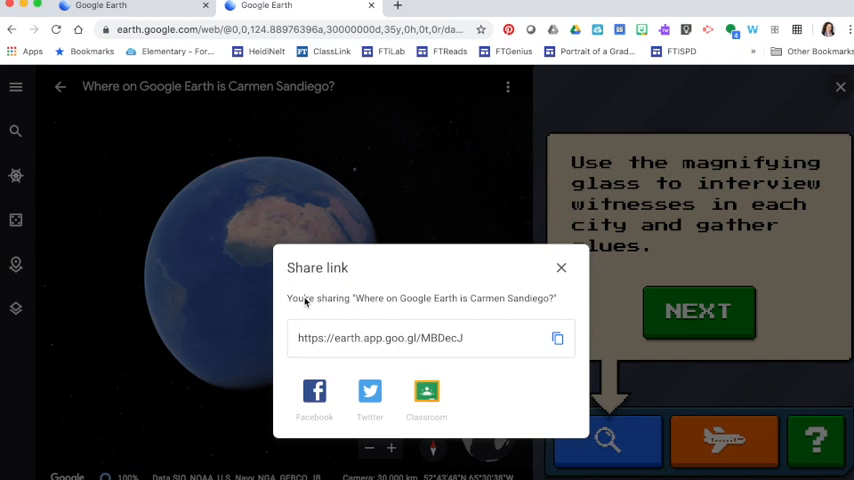
{"action": "mouse_move", "coordinate": [457, 302]}
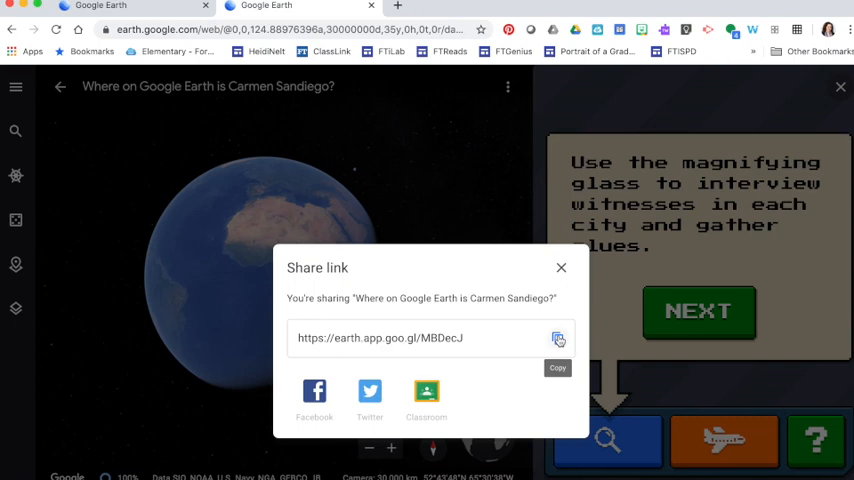
{"action": "left_click", "coordinate": [558, 338]}
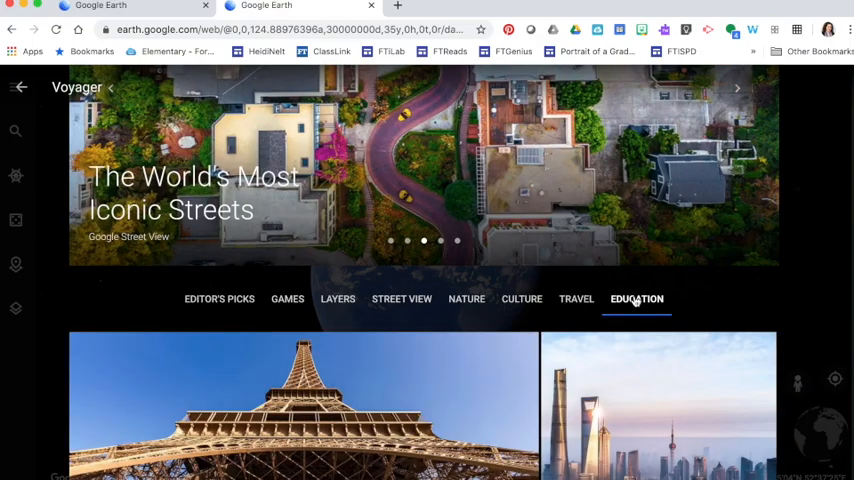
Scroll the Education stories and start exploring Reading the ABCs from Space.
{"action": "scroll", "scroll_direction": "down", "scroll_amount": 3}
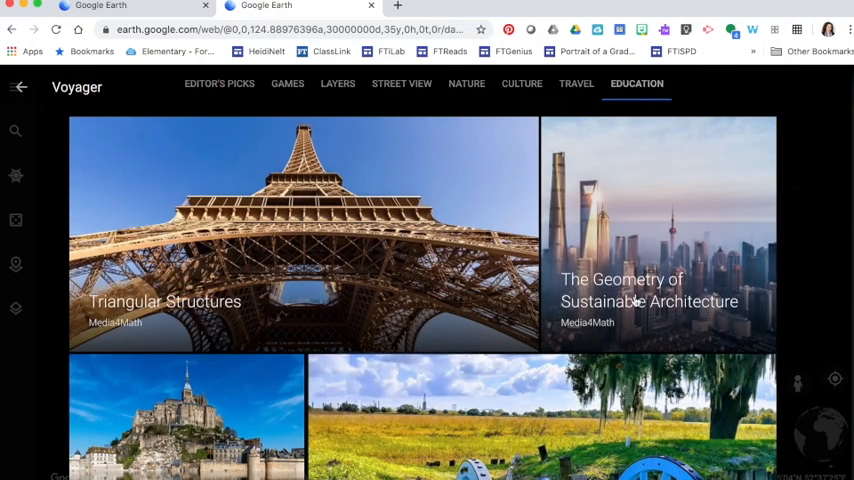
{"action": "scroll", "scroll_direction": "down", "scroll_amount": 3}
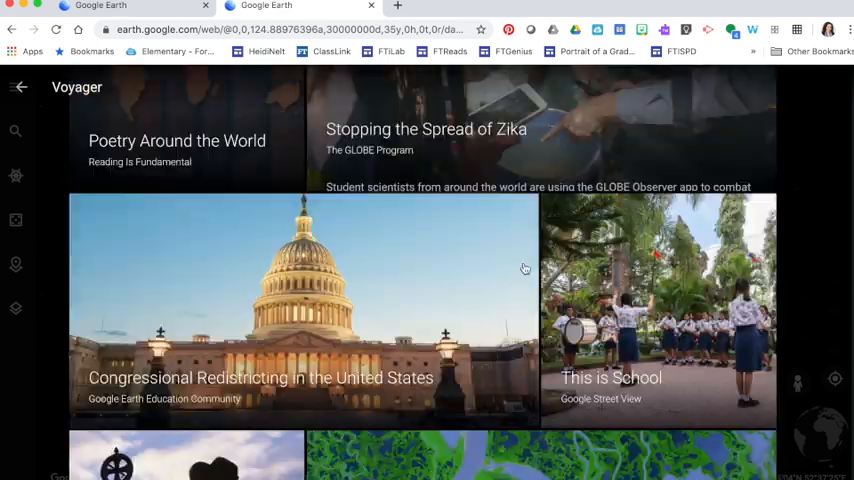
{"action": "scroll", "scroll_direction": "down", "scroll_amount": 3}
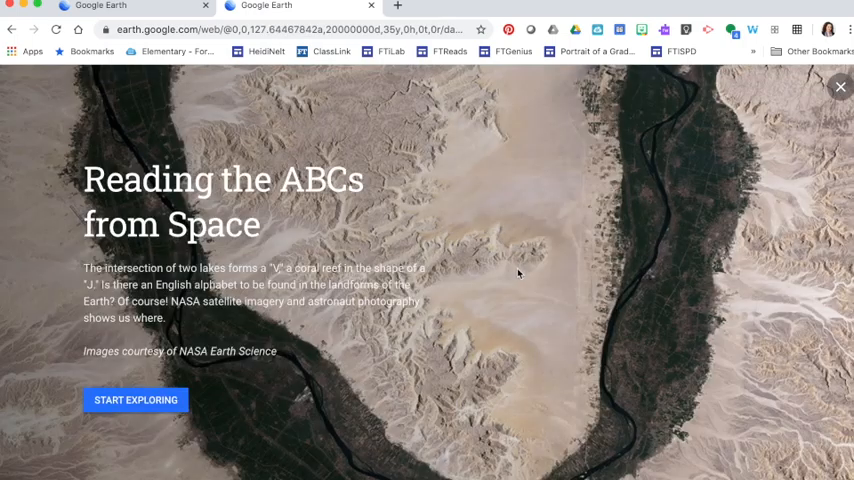
{"action": "left_click", "coordinate": [135, 400]}
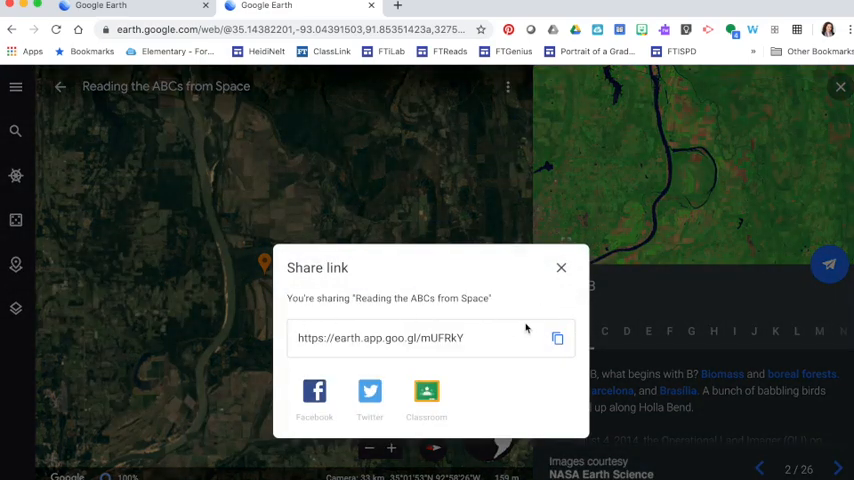
Copy the ABCs from Space share link, close the dialog, and move to Google Arts & Culture.
{"action": "left_click", "coordinate": [557, 338]}
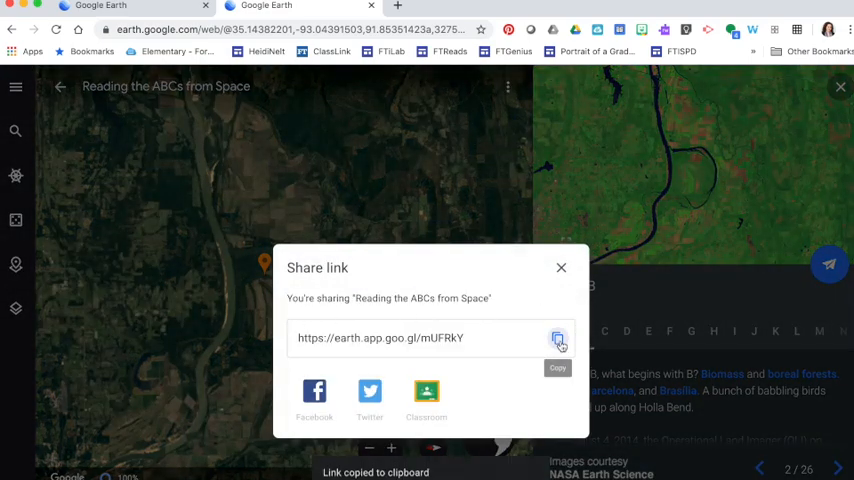
{"action": "left_click", "coordinate": [558, 340]}
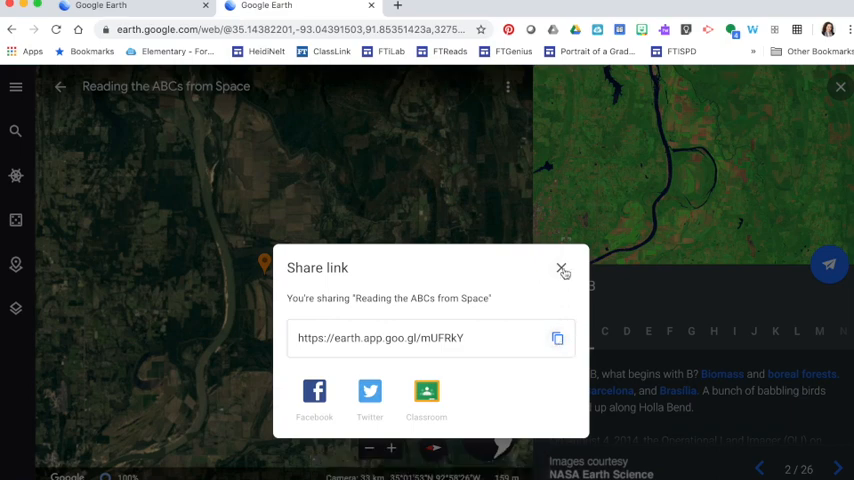
{"action": "left_click", "coordinate": [562, 270]}
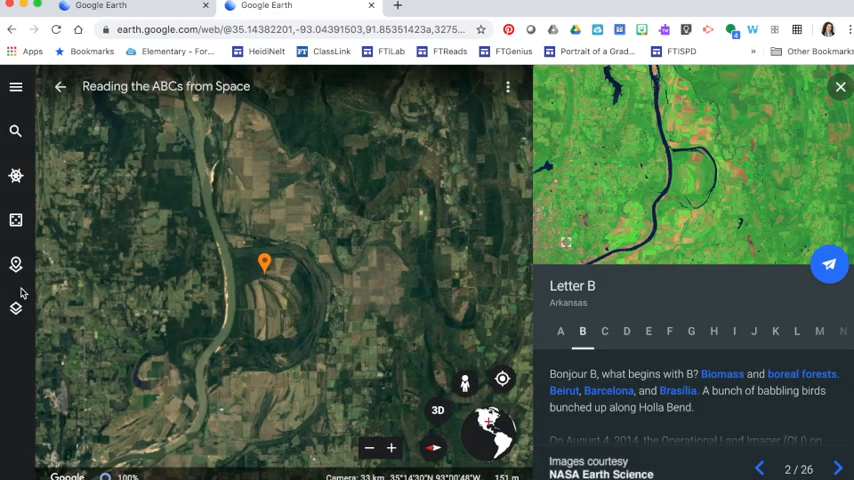
{"action": "left_click", "coordinate": [135, 8]}
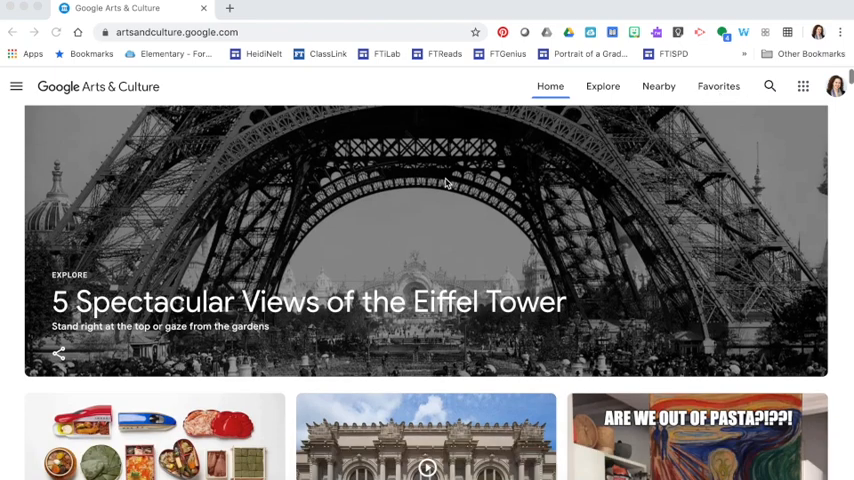
Scroll to Music + art and play A Musical Tour of the Musée d'Orsay.
{"action": "scroll", "scroll_direction": "down", "scroll_amount": 3}
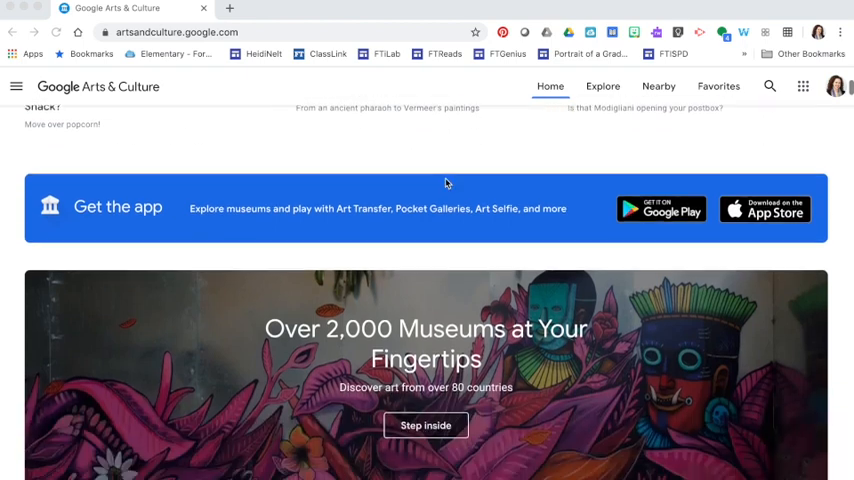
{"action": "scroll", "scroll_direction": "down", "scroll_amount": 3}
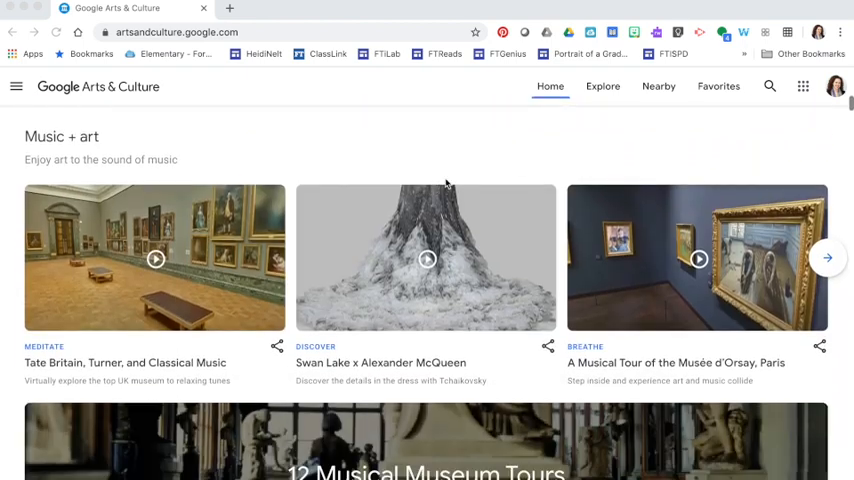
{"action": "mouse_move", "coordinate": [270, 173]}
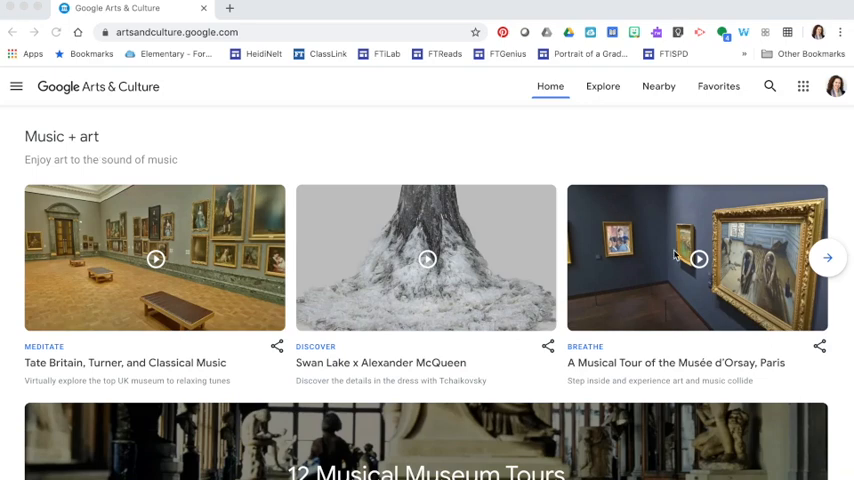
{"action": "scroll", "scroll_direction": "down", "scroll_amount": 3}
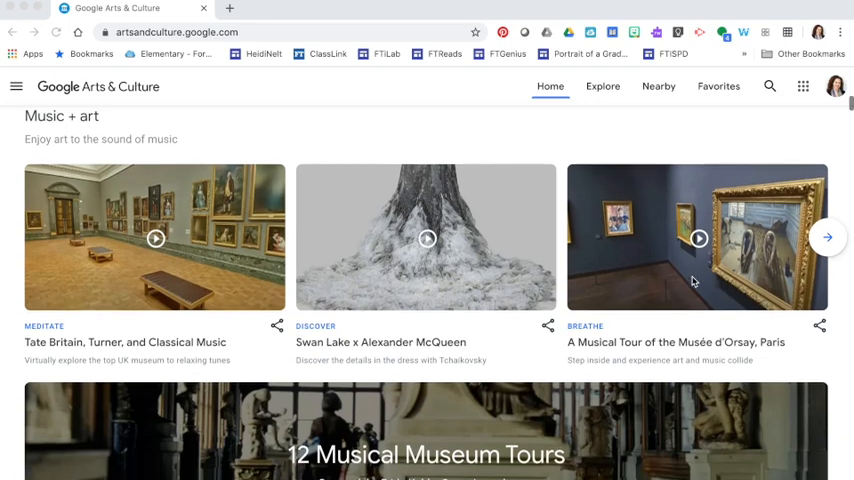
{"action": "scroll", "scroll_direction": "down", "scroll_amount": 3}
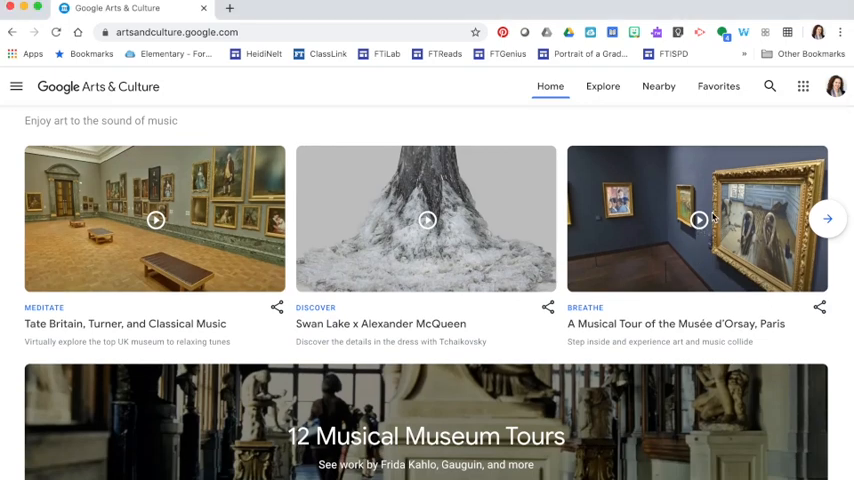
{"action": "left_click", "coordinate": [697, 219]}
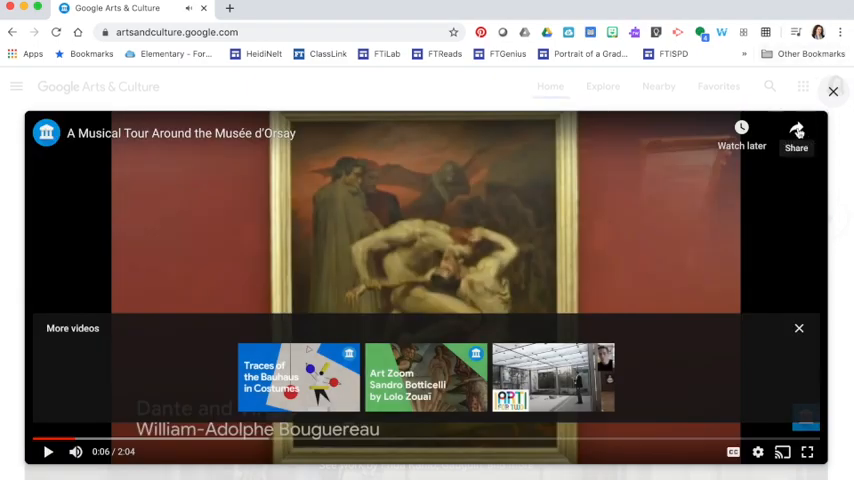
Copy the Musée d'Orsay tour's share link, then open the Under the sea Sea Turtles story.
{"action": "left_click", "coordinate": [795, 140]}
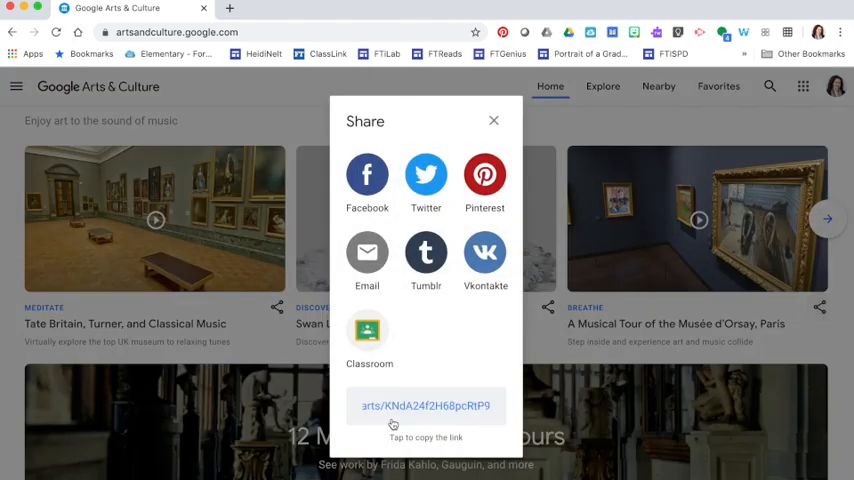
{"action": "left_click", "coordinate": [425, 405]}
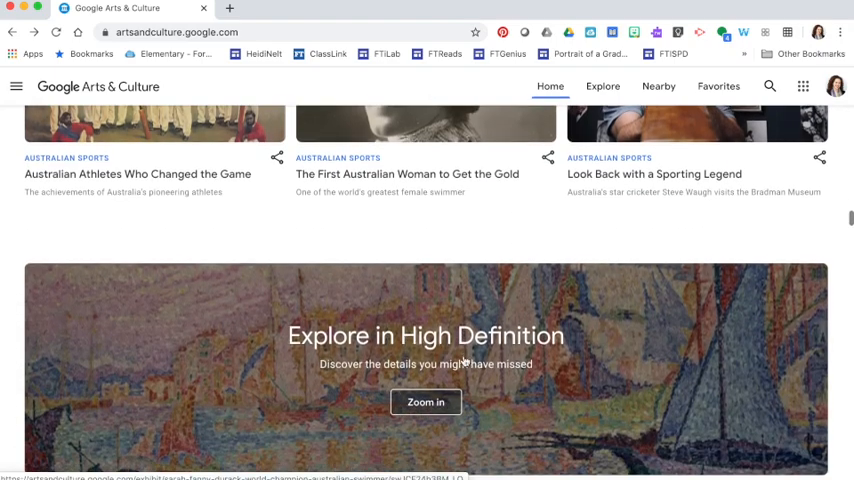
{"action": "scroll", "scroll_direction": "down", "scroll_amount": 3}
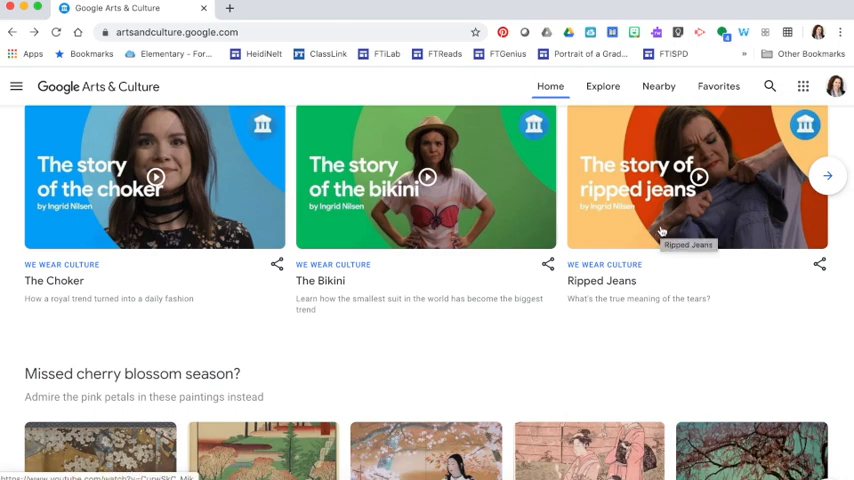
{"action": "scroll", "scroll_direction": "down", "scroll_amount": 3}
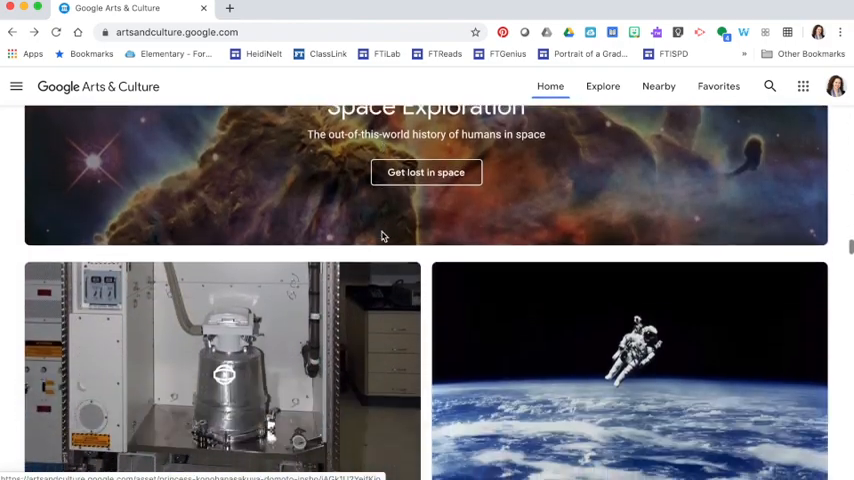
{"action": "scroll", "scroll_direction": "down", "scroll_amount": 3}
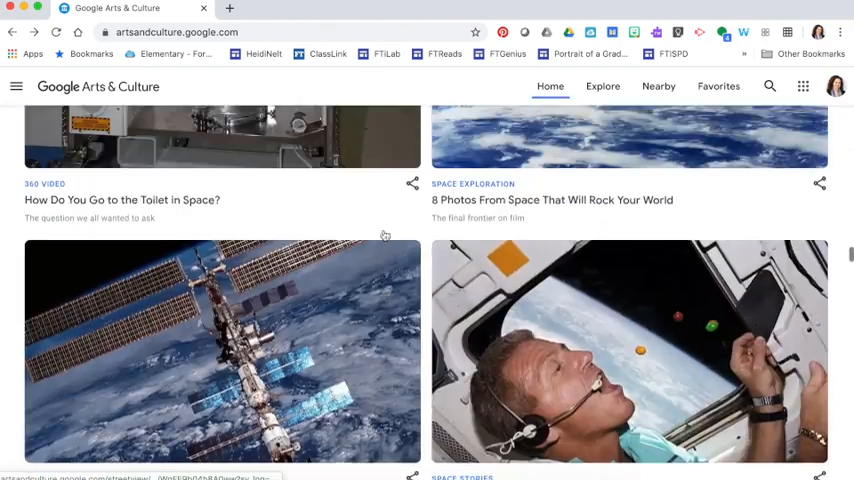
{"action": "scroll", "scroll_direction": "down", "scroll_amount": 3}
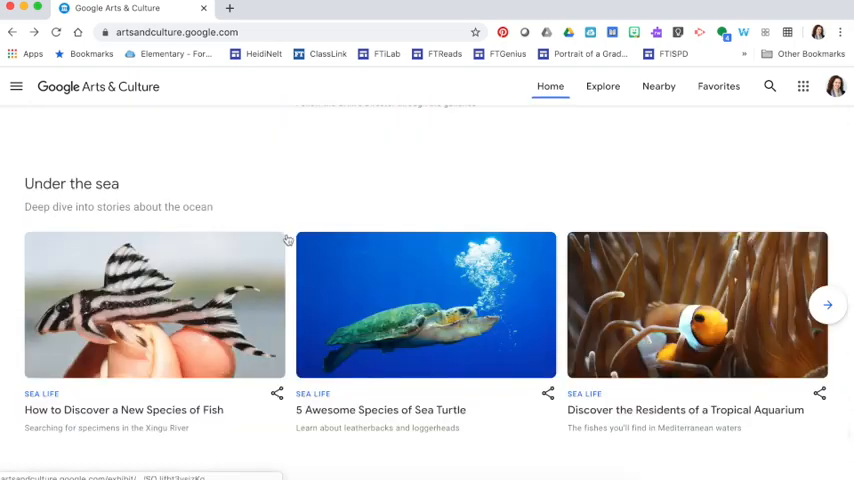
{"action": "left_click", "coordinate": [425, 305]}
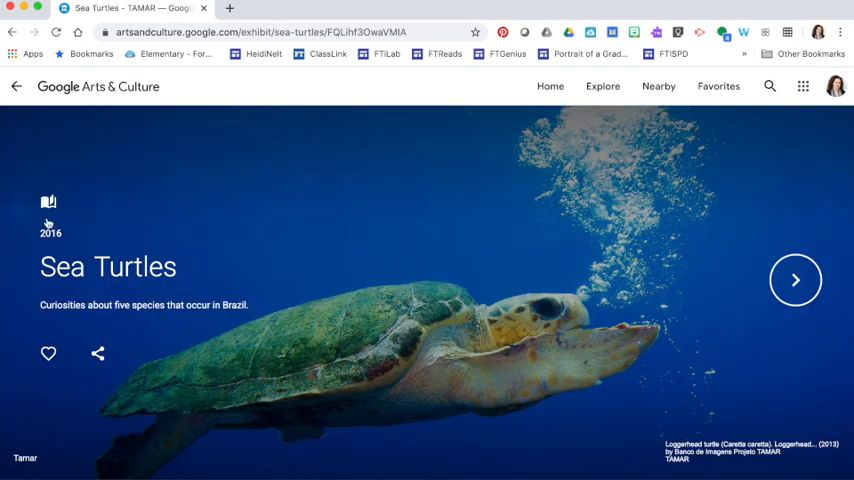
{"action": "mouse_move", "coordinate": [795, 280]}
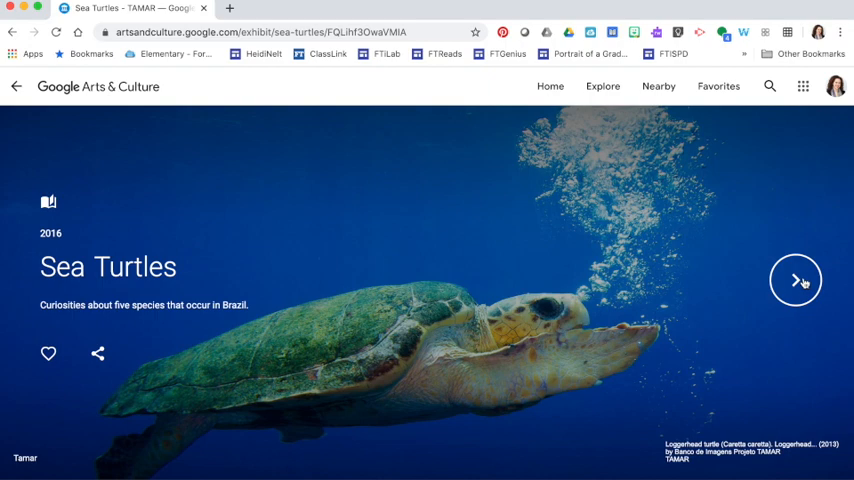
Page through the Sea Turtles story slides and copy its share link.
{"action": "left_click", "coordinate": [796, 281]}
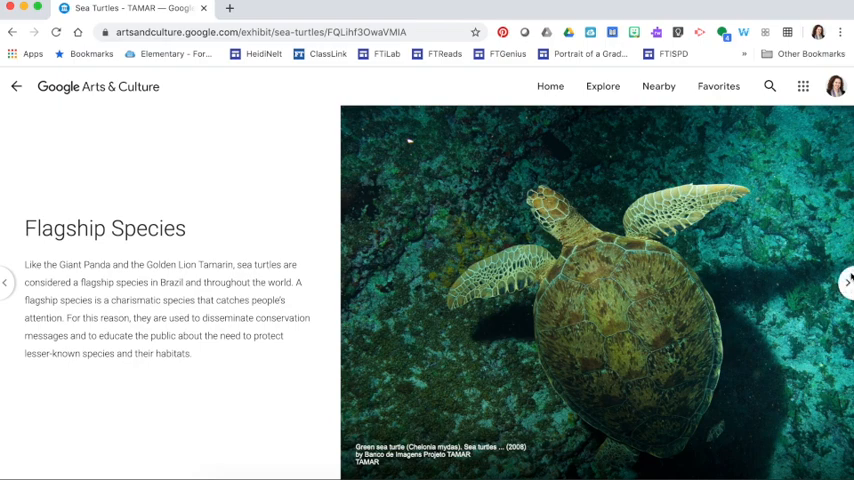
{"action": "left_click", "coordinate": [846, 282]}
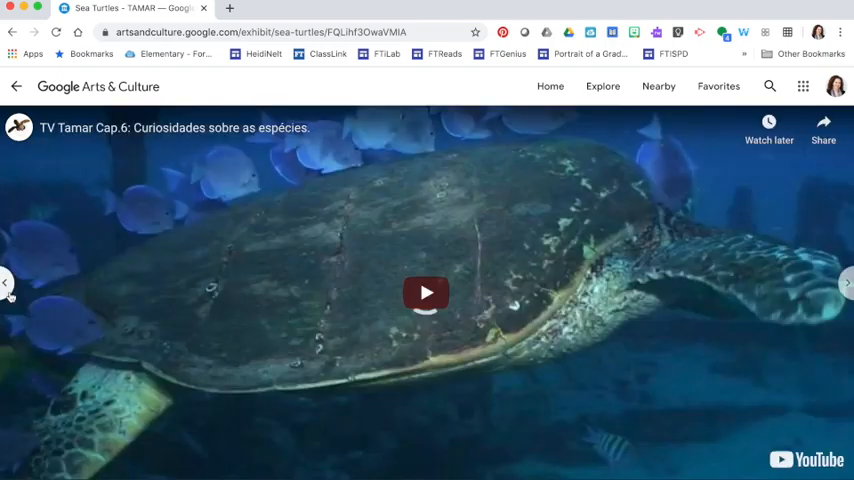
{"action": "left_click", "coordinate": [98, 353]}
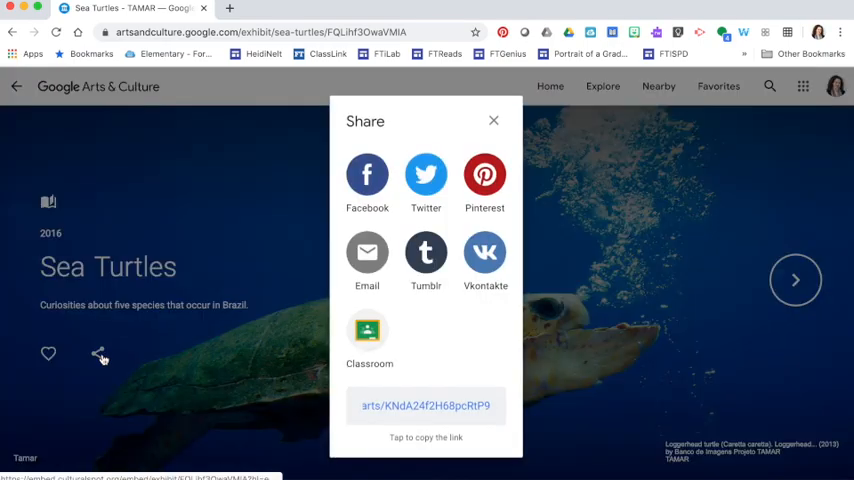
{"action": "left_click", "coordinate": [425, 405]}
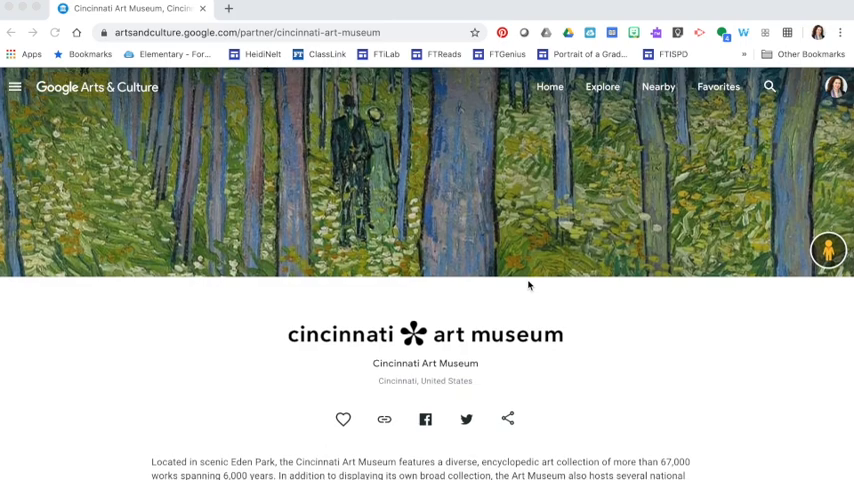
Walk through the Cincinnati Art Museum's first-floor lobby in Street View.
{"action": "scroll", "scroll_direction": "down", "scroll_amount": 3}
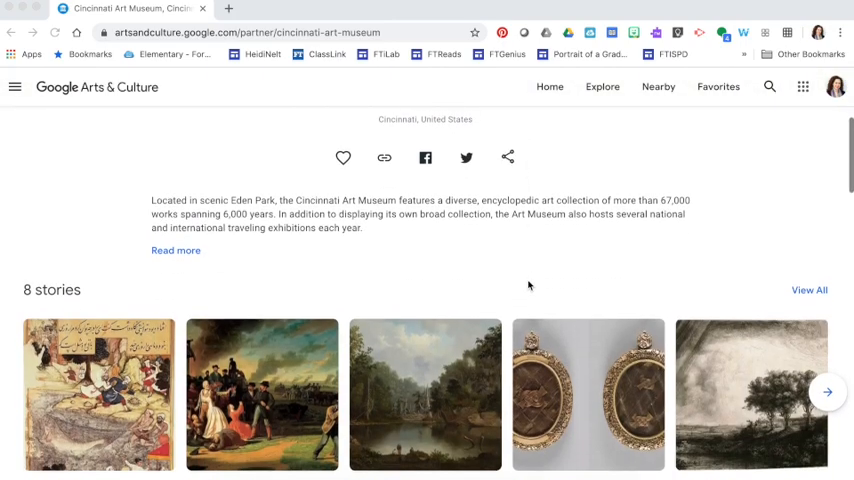
{"action": "scroll", "scroll_direction": "down", "scroll_amount": 3}
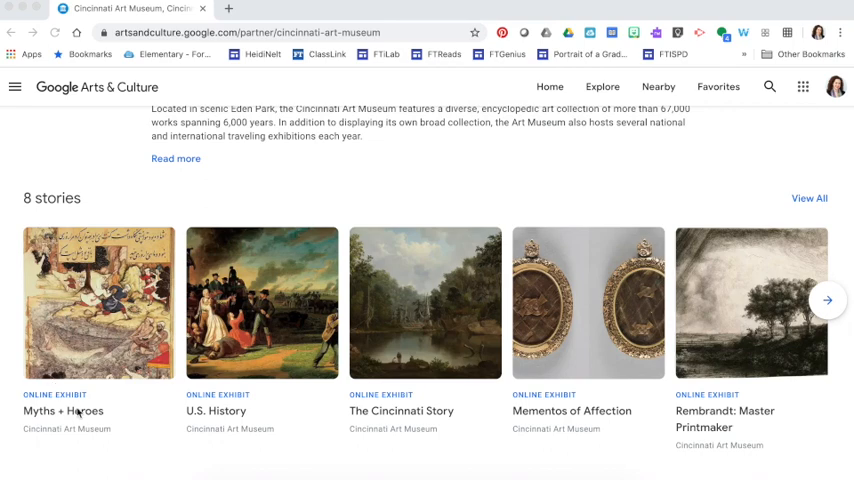
{"action": "scroll", "scroll_direction": "down", "scroll_amount": 3}
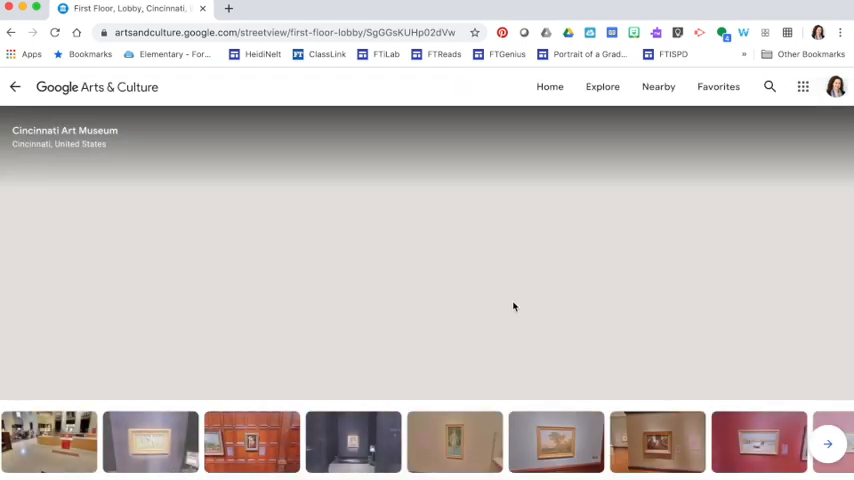
{"action": "mouse_move", "coordinate": [294, 330]}
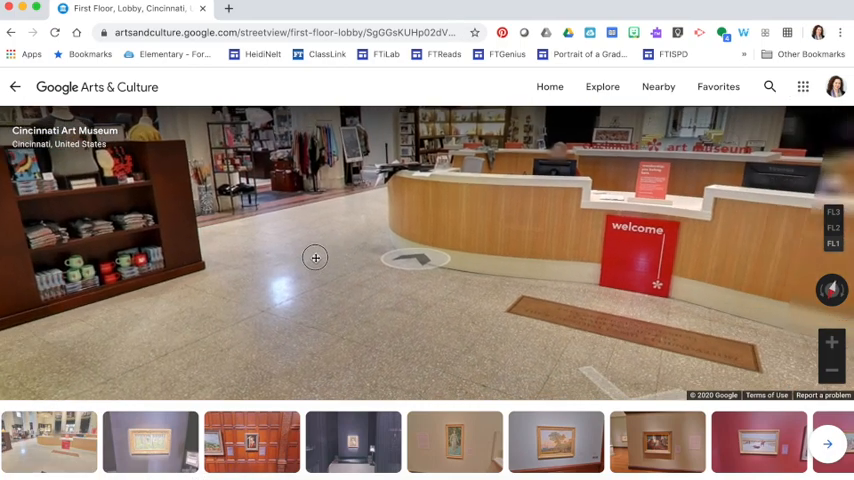
{"action": "left_click", "coordinate": [315, 258]}
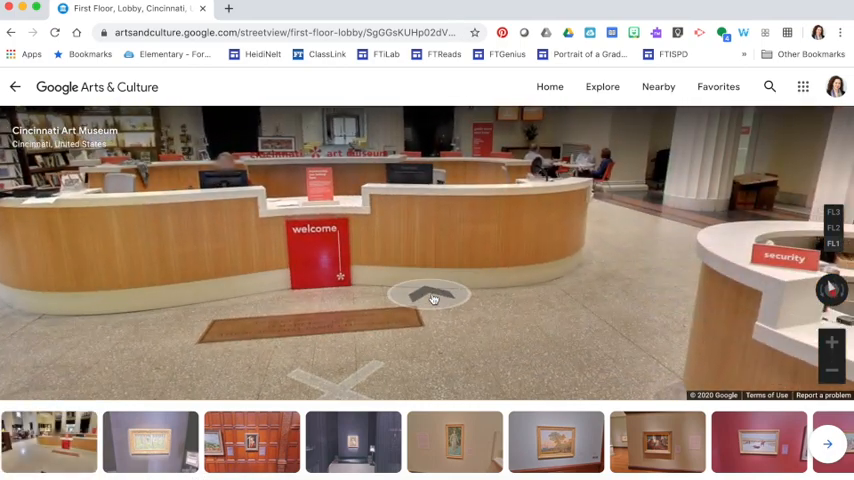
{"action": "left_click", "coordinate": [434, 298]}
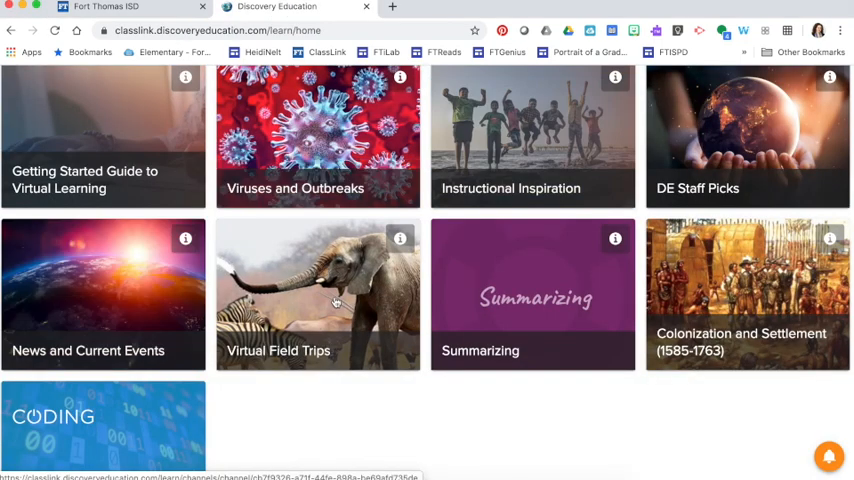
{"action": "mouse_move", "coordinate": [299, 313]}
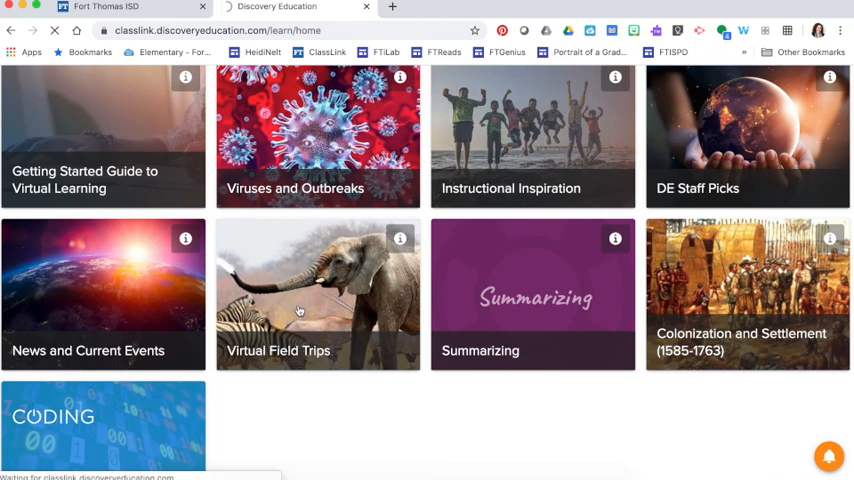
Open the Virtual Field Trips channel and browse its K-5 and subject category rows.
{"action": "left_click", "coordinate": [318, 294]}
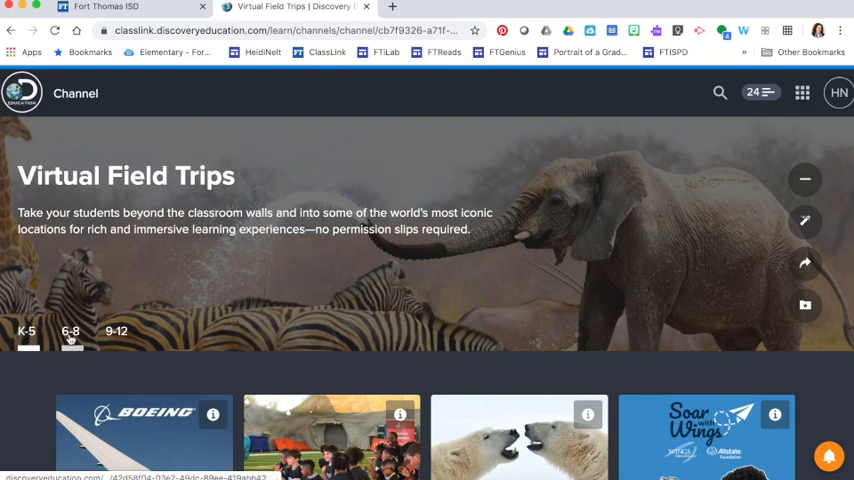
{"action": "scroll", "scroll_direction": "down", "scroll_amount": 3}
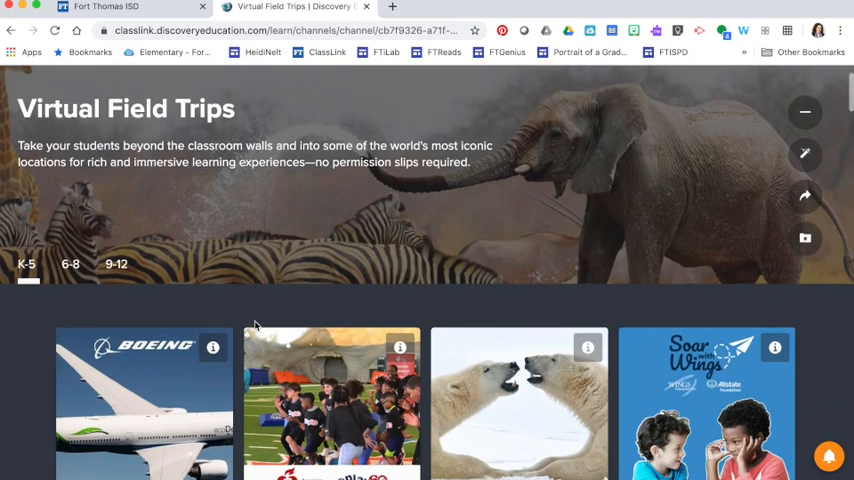
{"action": "scroll", "scroll_direction": "down", "scroll_amount": 3}
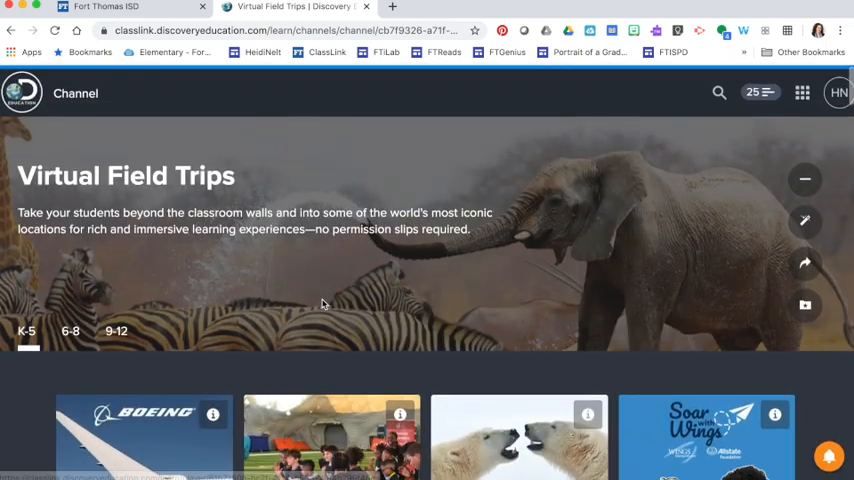
{"action": "scroll", "scroll_direction": "down", "scroll_amount": 3}
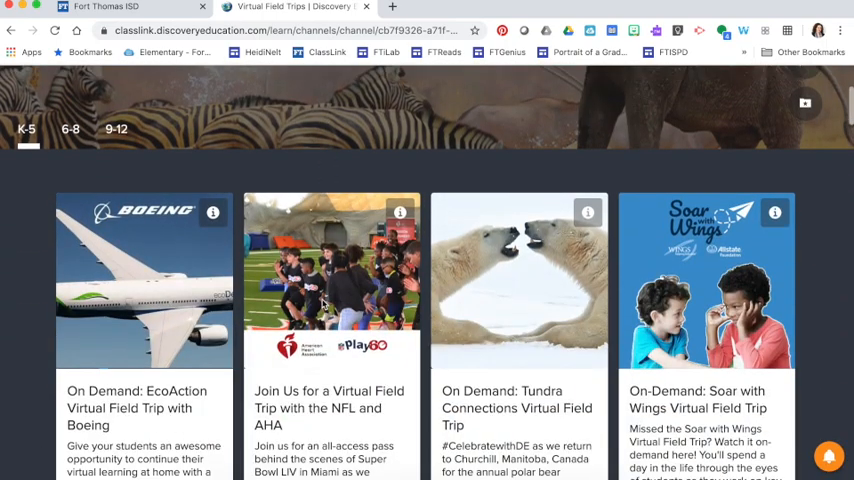
{"action": "scroll", "scroll_direction": "down", "scroll_amount": 3}
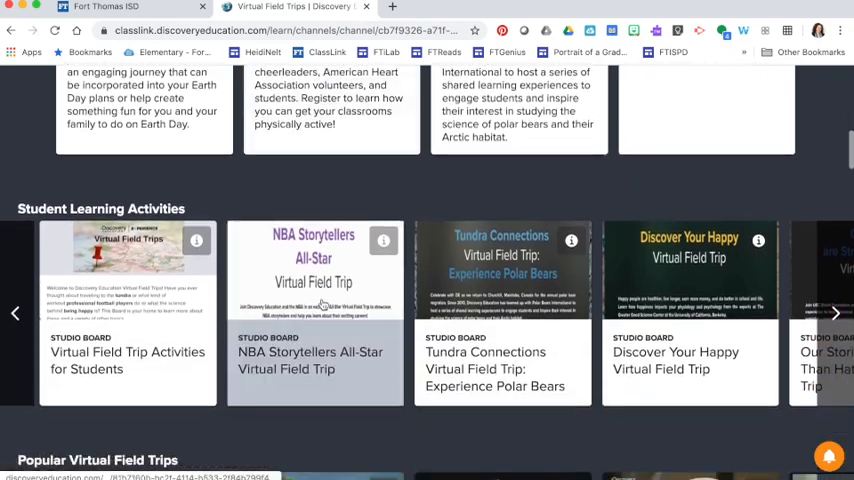
{"action": "scroll", "scroll_direction": "down", "scroll_amount": 3}
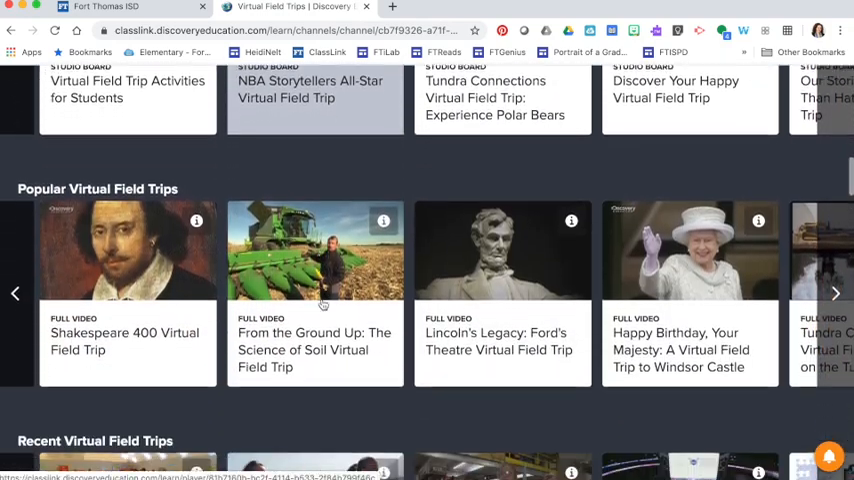
{"action": "scroll", "scroll_direction": "down", "scroll_amount": 3}
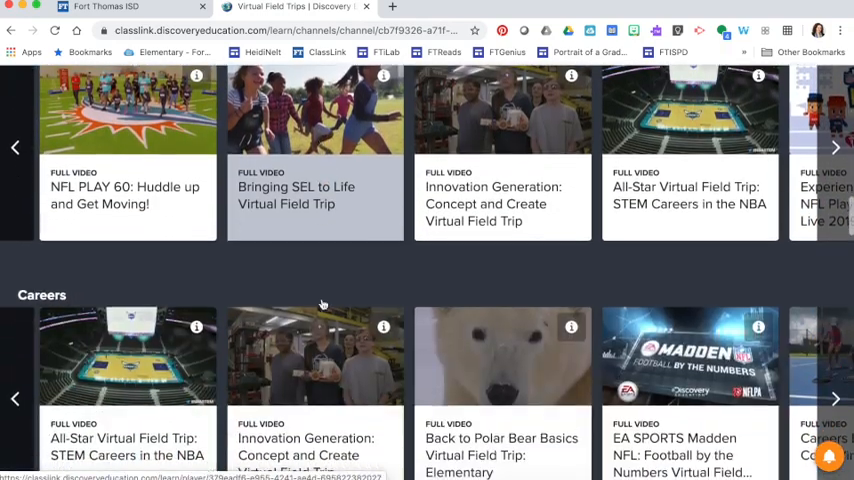
{"action": "scroll", "scroll_direction": "down", "scroll_amount": 3}
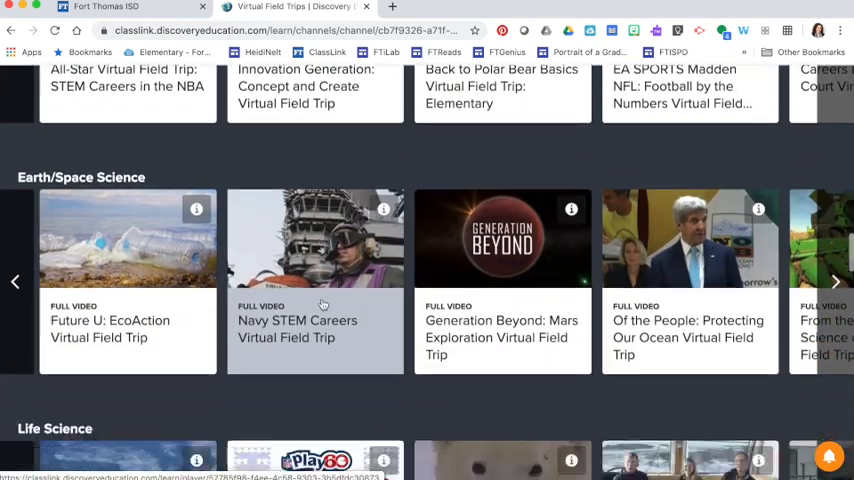
{"action": "scroll", "scroll_direction": "down", "scroll_amount": 3}
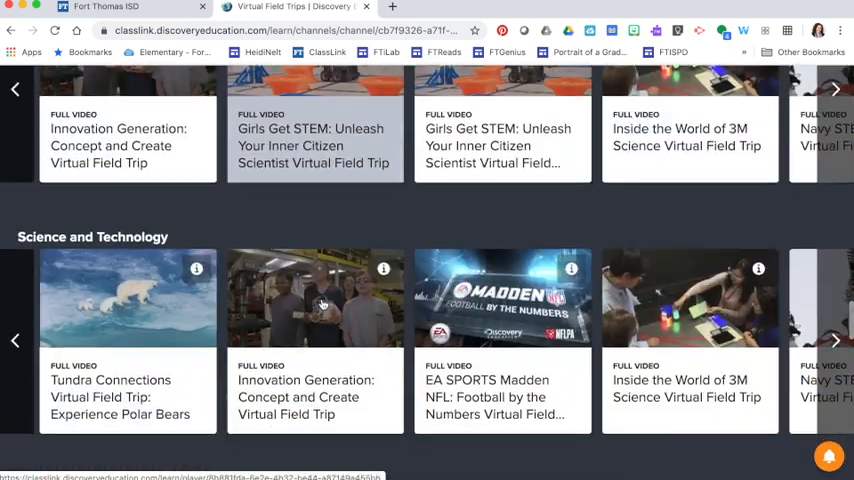
{"action": "scroll", "scroll_direction": "down", "scroll_amount": 3}
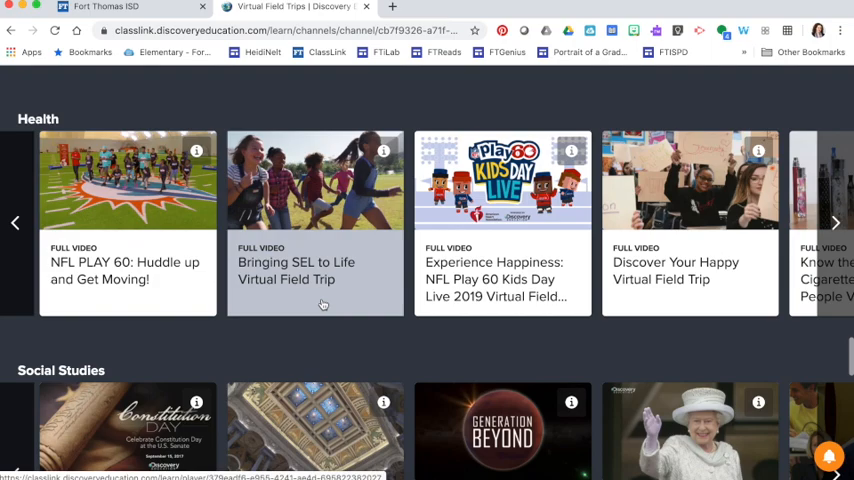
{"action": "scroll", "scroll_direction": "down", "scroll_amount": 3}
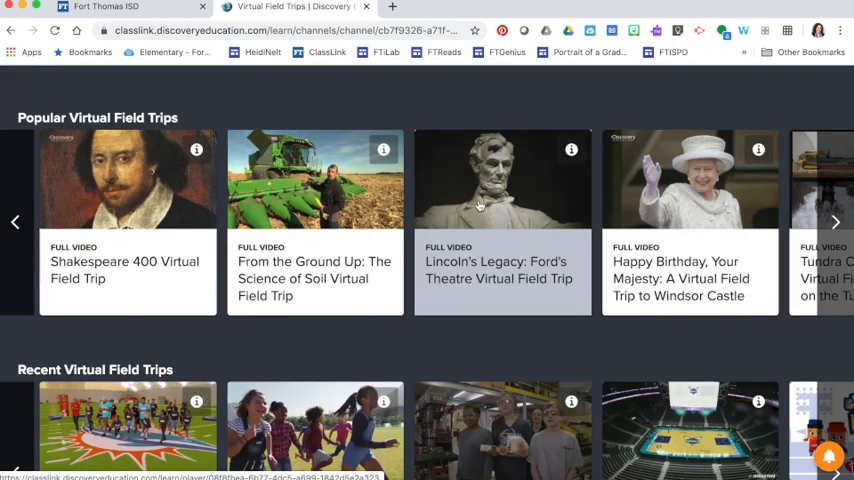
Add the Lincoln's Legacy: Ford's Theatre video to the QuickList and dismiss the notice.
{"action": "left_click", "coordinate": [502, 179]}
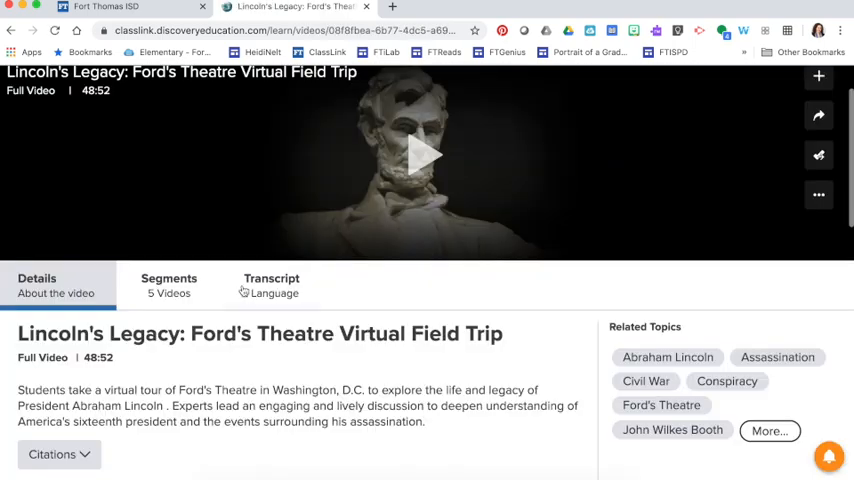
{"action": "left_click", "coordinate": [169, 285]}
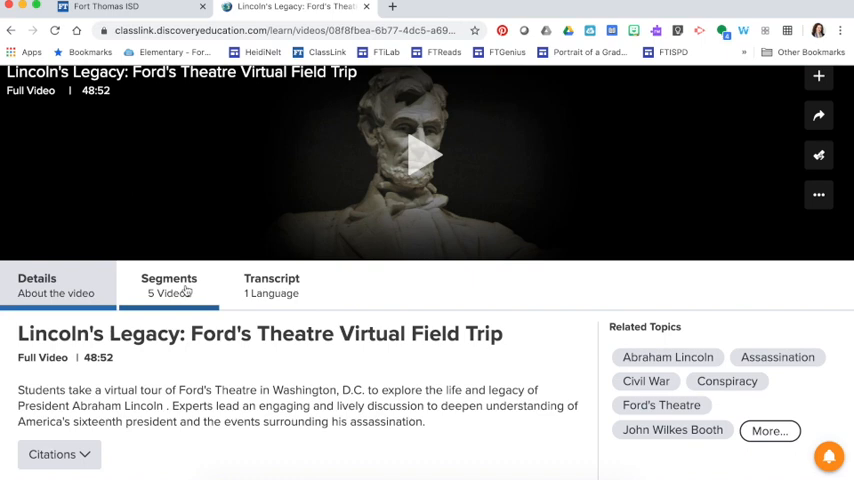
{"action": "left_click", "coordinate": [56, 285]}
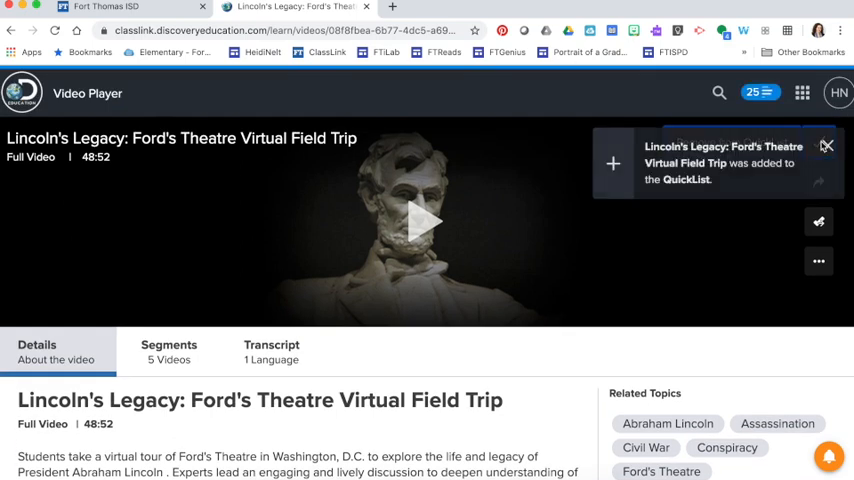
{"action": "left_click", "coordinate": [612, 163]}
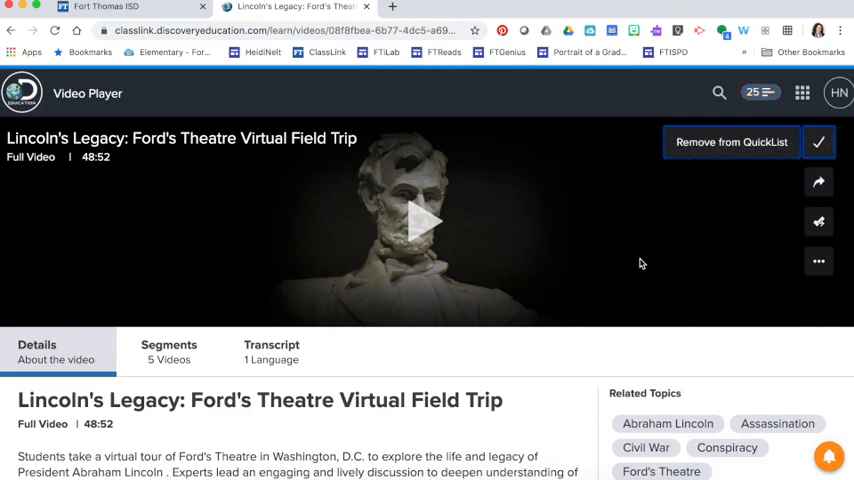
{"action": "left_click", "coordinate": [450, 7]}
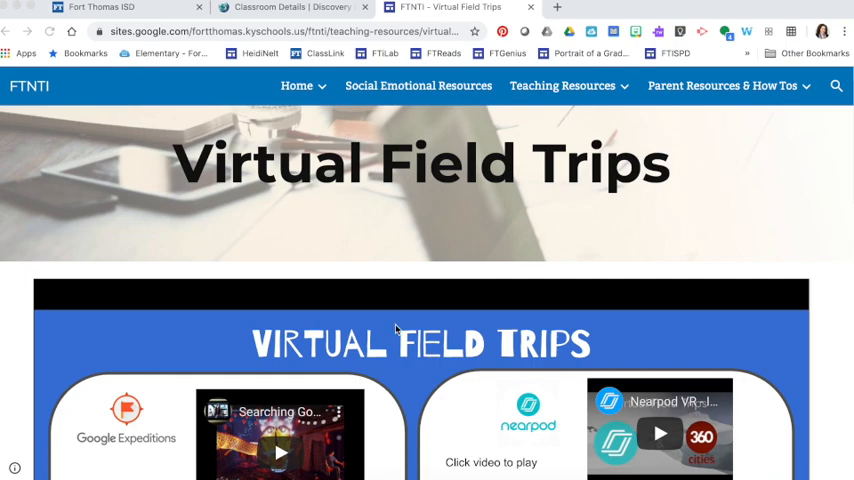
Open the '31 top picks' Google Doc from the FTNTI Virtual Field Trips page.
{"action": "scroll", "scroll_direction": "down", "scroll_amount": 3}
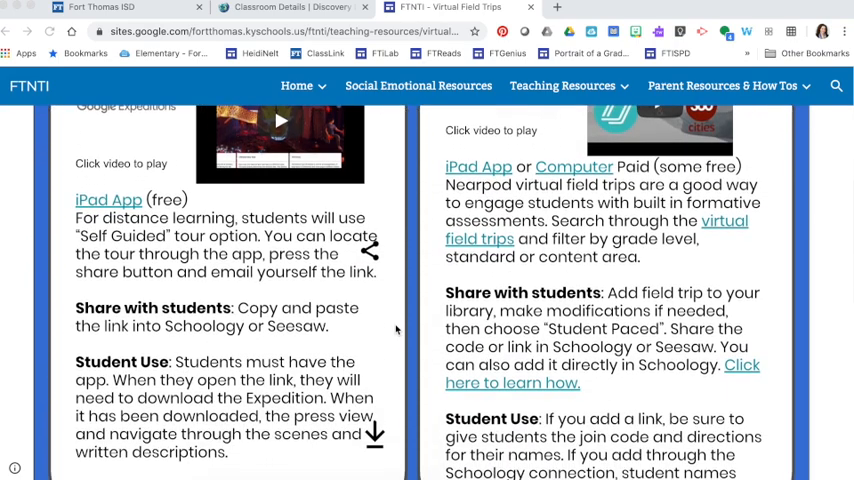
{"action": "scroll", "scroll_direction": "down", "scroll_amount": 3}
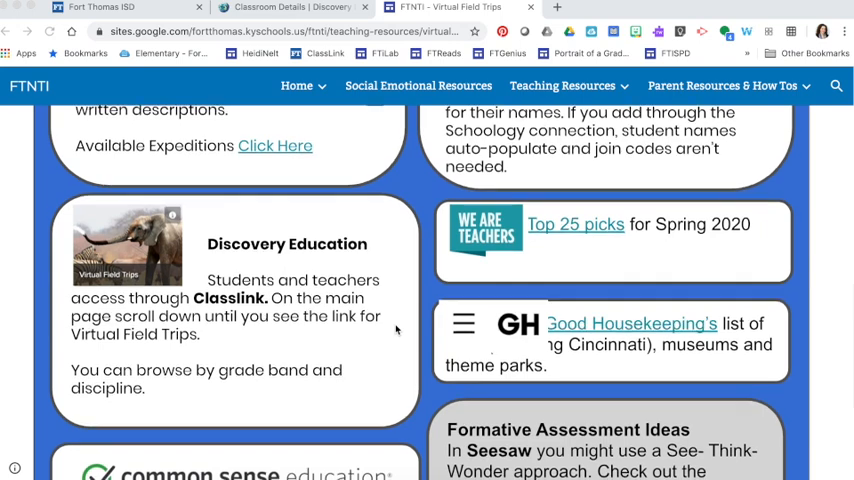
{"action": "scroll", "scroll_direction": "down", "scroll_amount": 3}
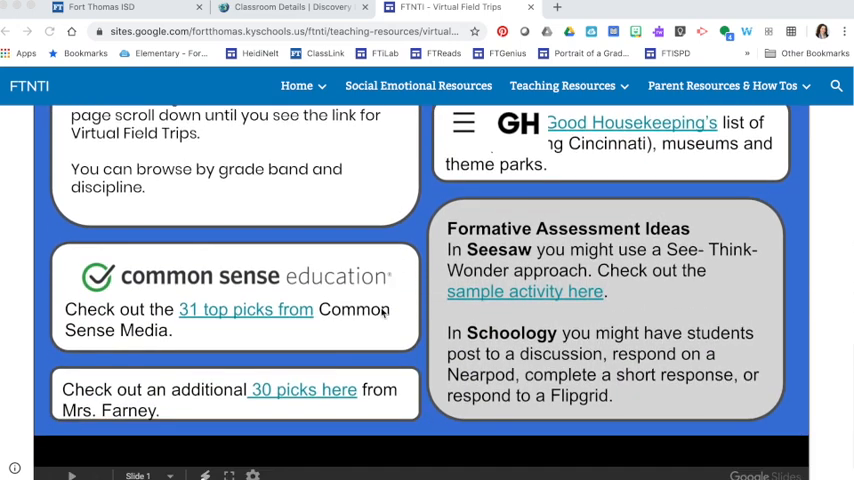
{"action": "mouse_move", "coordinate": [240, 315]}
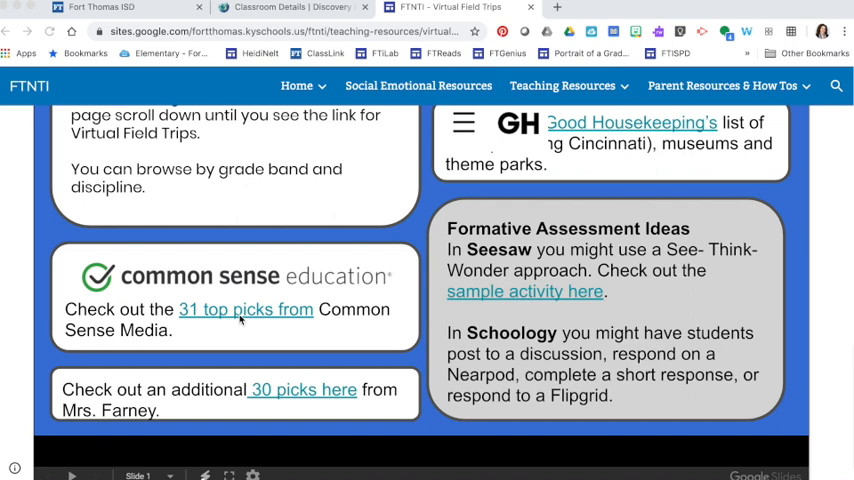
{"action": "mouse_move", "coordinate": [285, 389]}
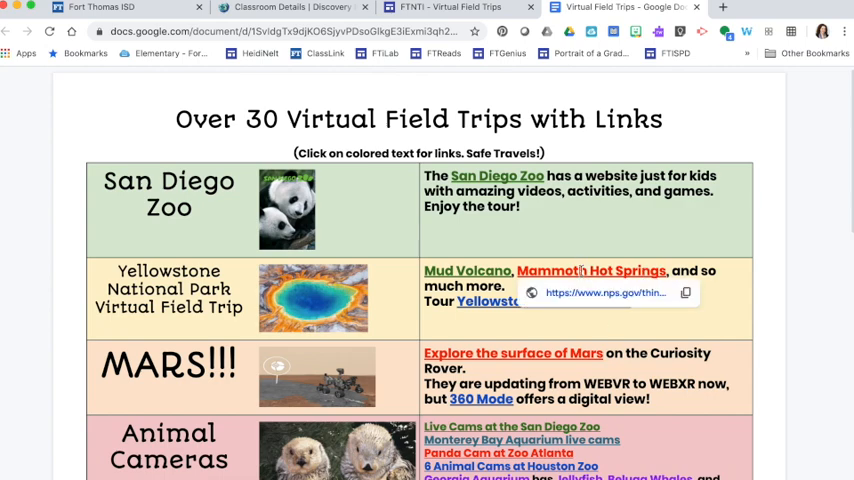
{"action": "left_click", "coordinate": [591, 270]}
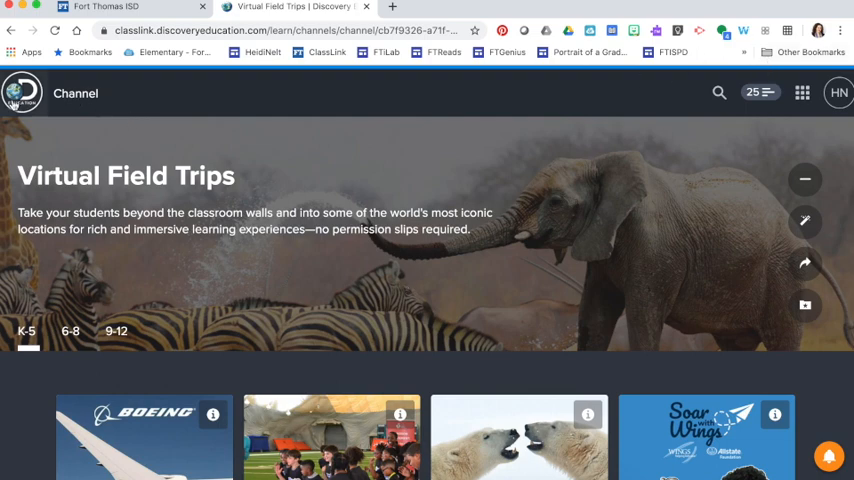
Create the classroom 'Neltner Test' and view it beside Neltner - Homeroom.
{"action": "left_click", "coordinate": [69, 93]}
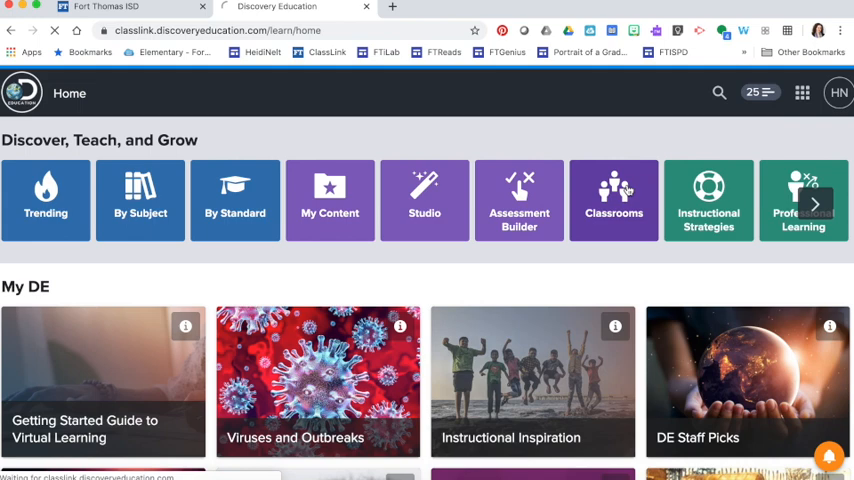
{"action": "left_click", "coordinate": [614, 200]}
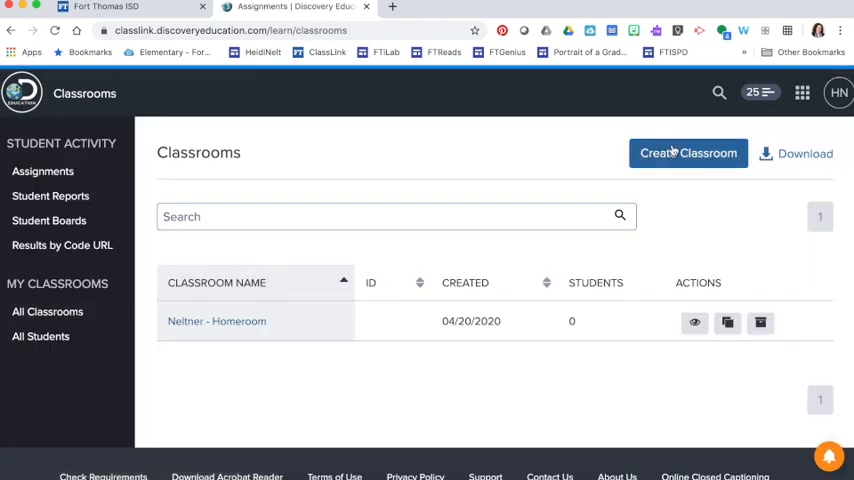
{"action": "left_click", "coordinate": [688, 153]}
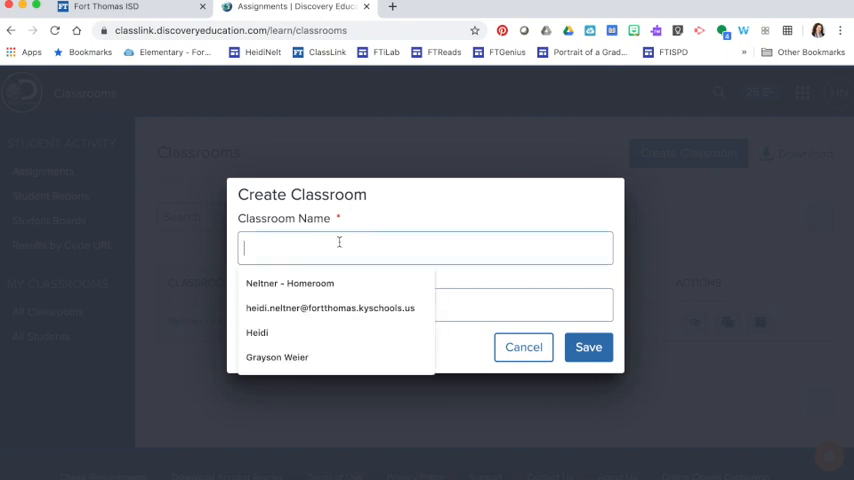
{"action": "left_click", "coordinate": [588, 347]}
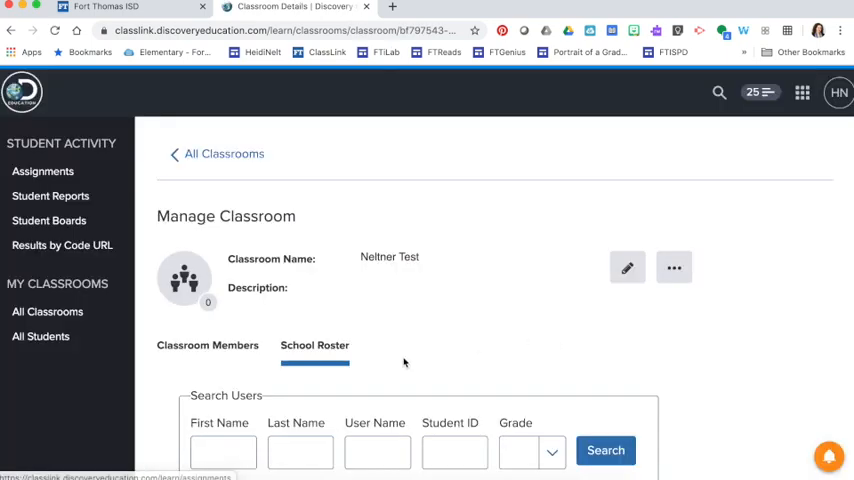
{"action": "scroll", "scroll_direction": "down", "scroll_amount": 3}
{"action": "type", "text": "Weier"}
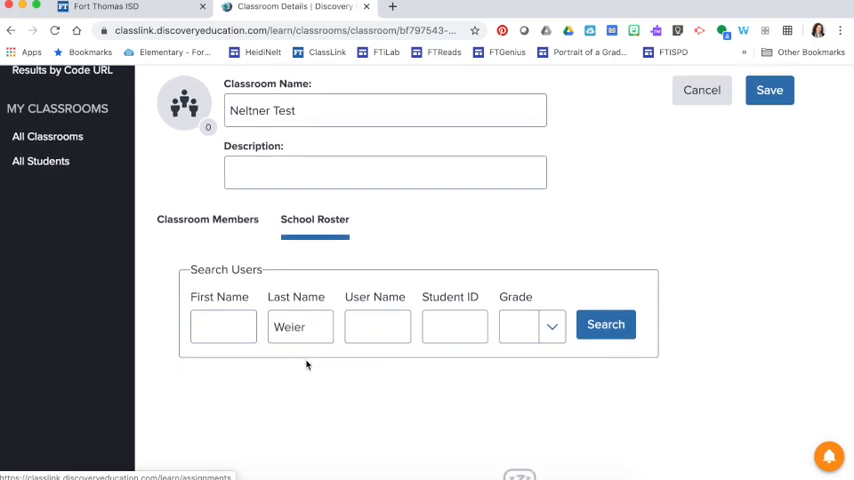
{"action": "left_click", "coordinate": [605, 324]}
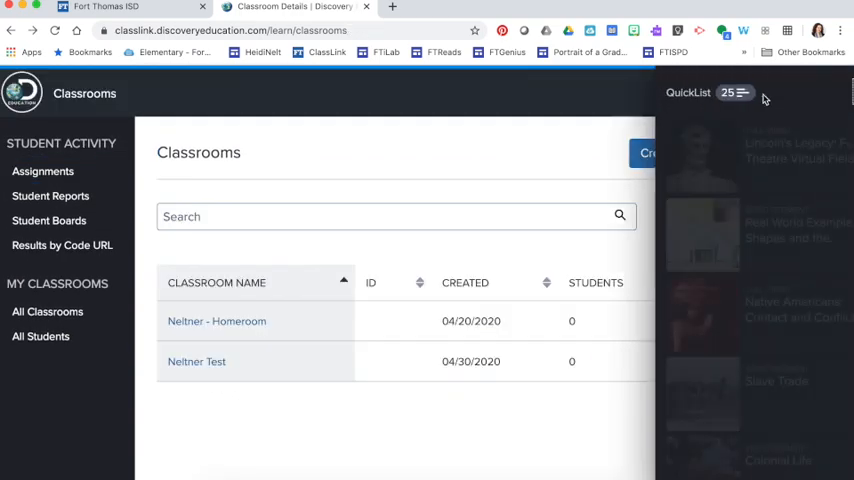
Choose Assign for the Lincoln's Legacy video from the QuickList's More Actions.
{"action": "left_click", "coordinate": [819, 137]}
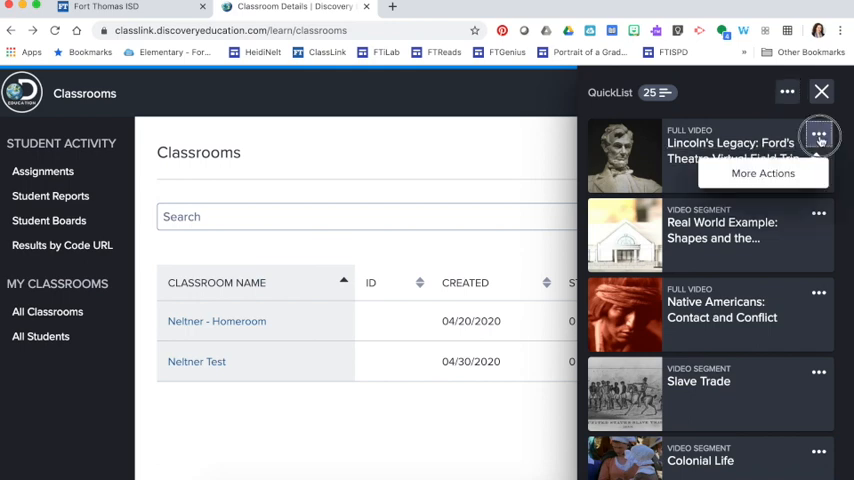
{"action": "left_click", "coordinate": [819, 135]}
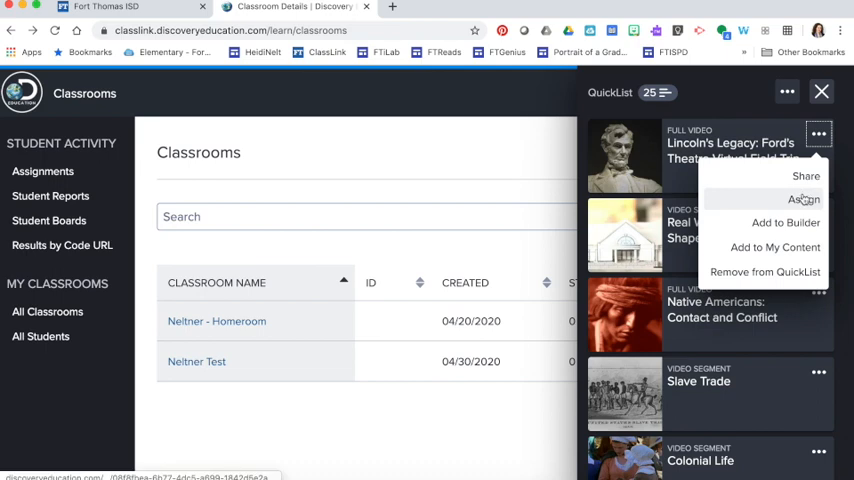
{"action": "left_click", "coordinate": [804, 199]}
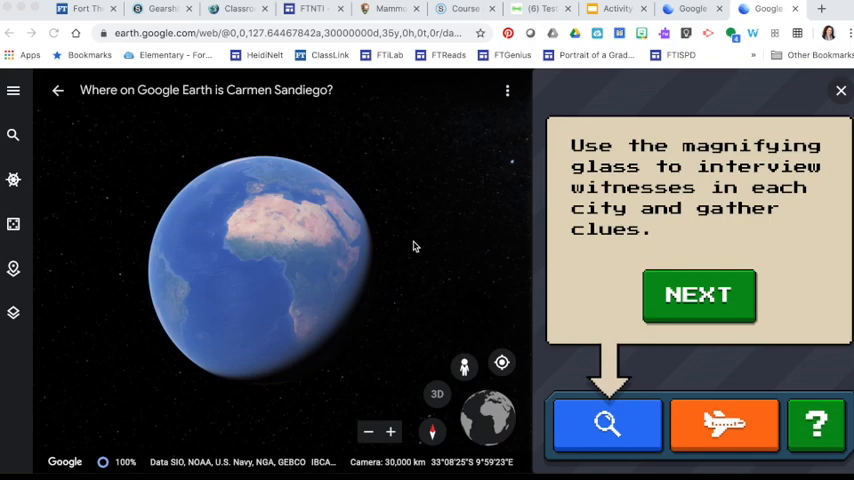
Copy the Carmen Sandiego page's share link via 'Share this page'.
{"action": "left_click", "coordinate": [388, 9]}
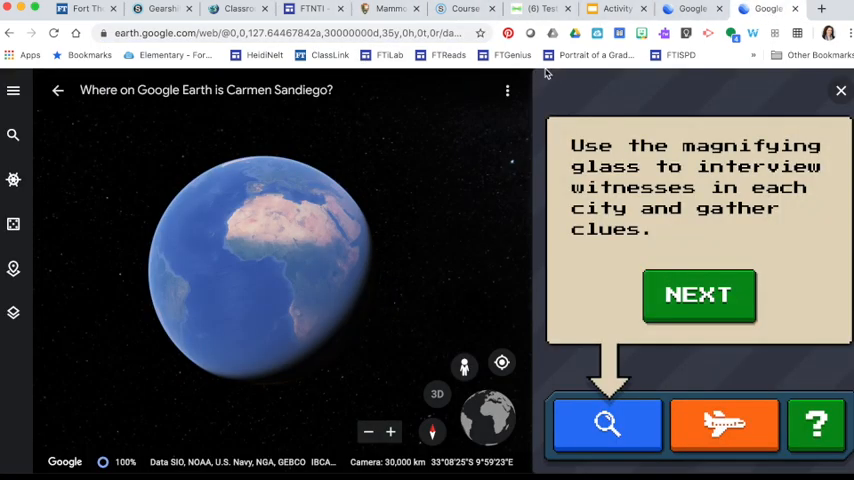
{"action": "left_click", "coordinate": [508, 90]}
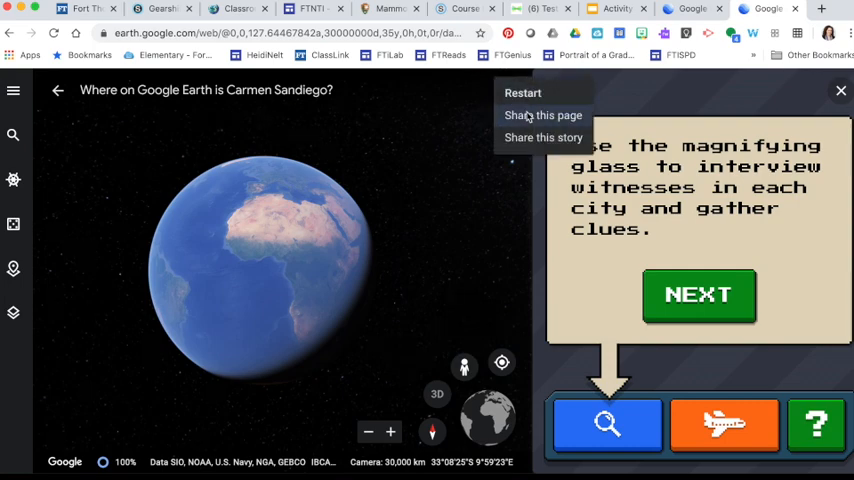
{"action": "left_click", "coordinate": [543, 114]}
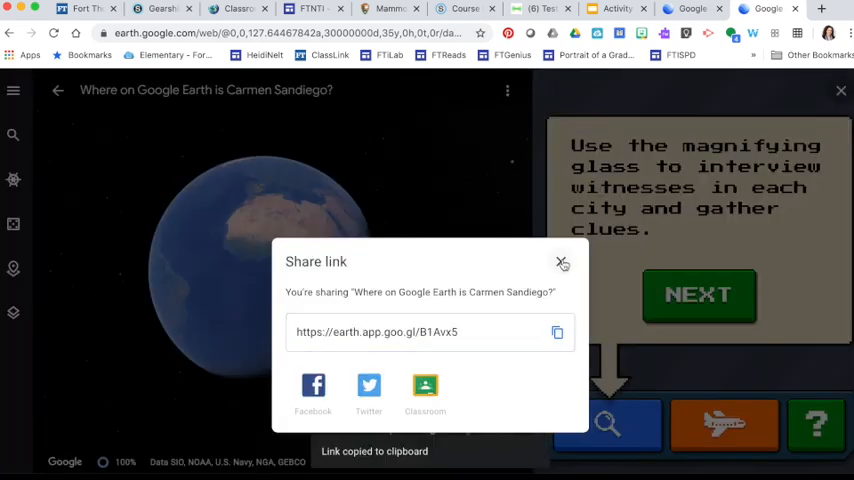
{"action": "left_click", "coordinate": [562, 262]}
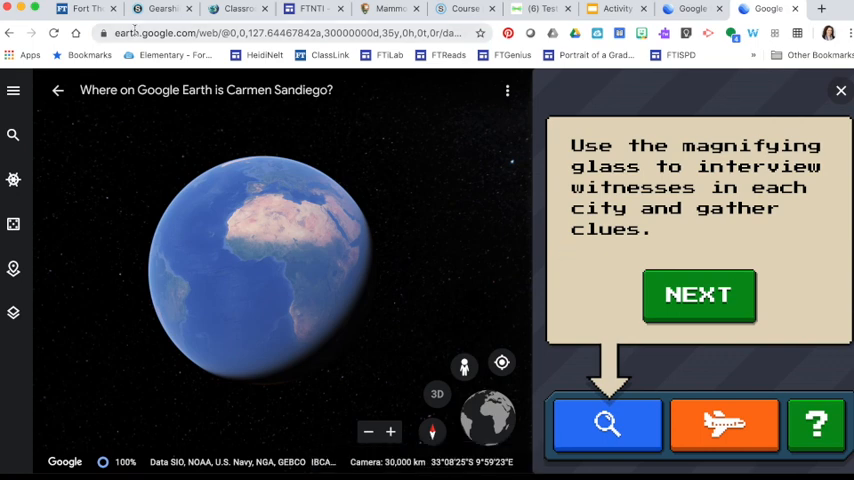
{"action": "left_click", "coordinate": [540, 8]}
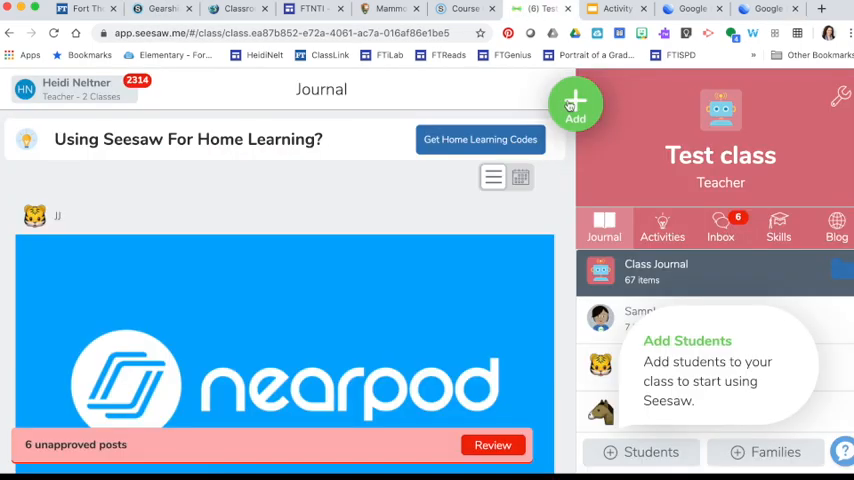
{"action": "left_click", "coordinate": [575, 104]}
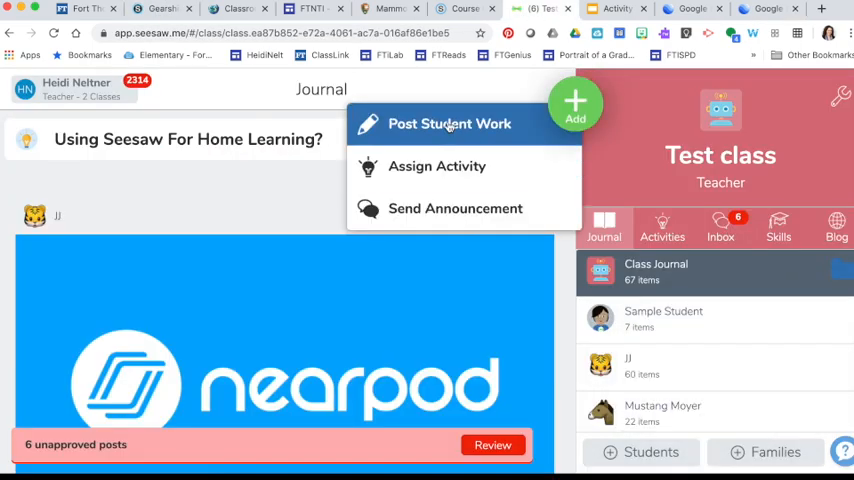
{"action": "left_click", "coordinate": [449, 123]}
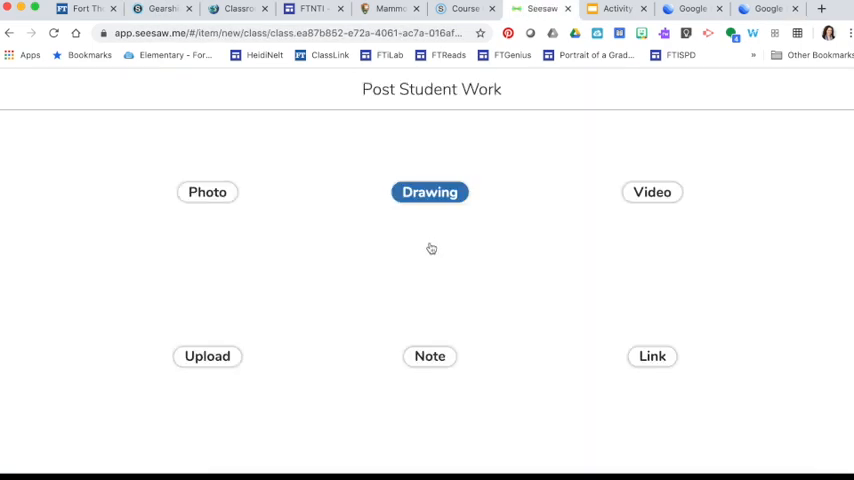
{"action": "left_click", "coordinate": [651, 356]}
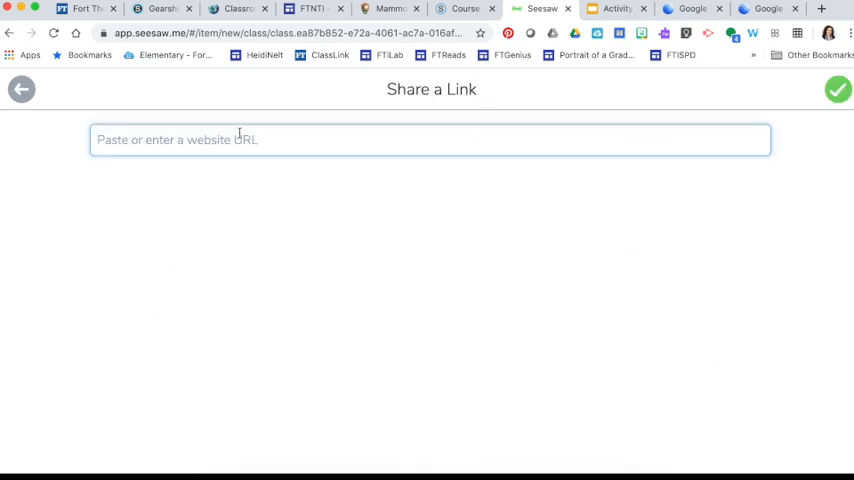
{"action": "type", "text": "https://earth.app.goo.gl/B1Avx5"}
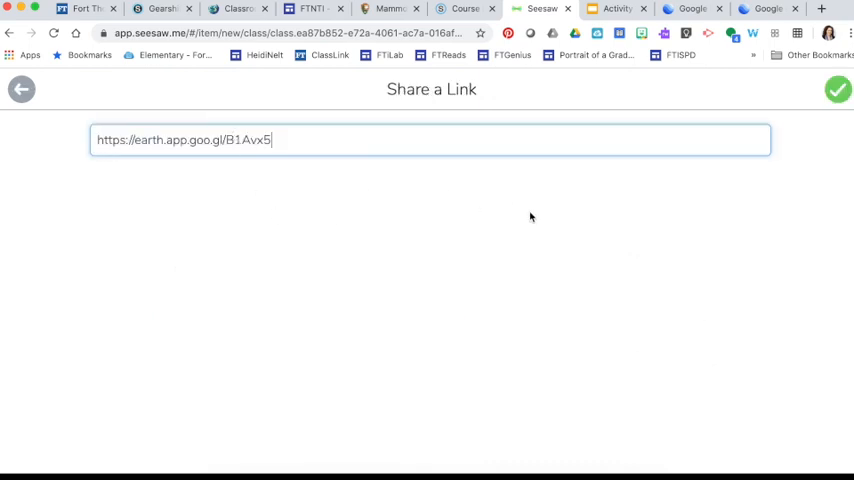
{"action": "left_click", "coordinate": [837, 89]}
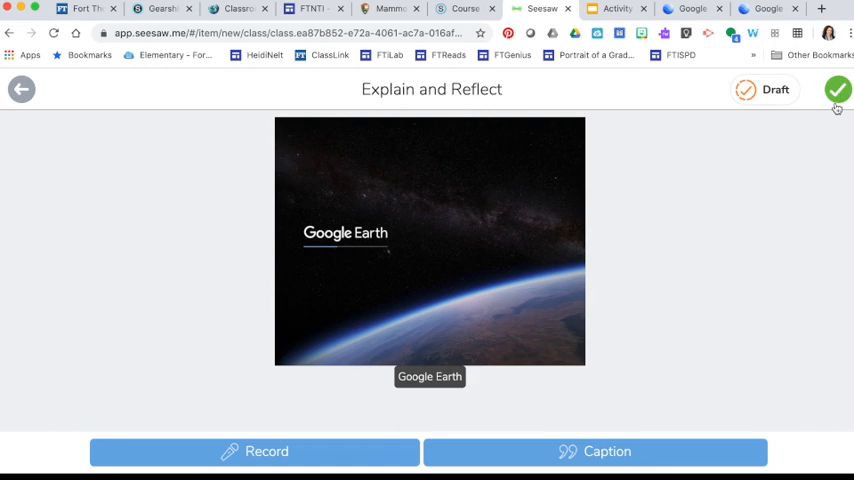
{"action": "left_click", "coordinate": [838, 90]}
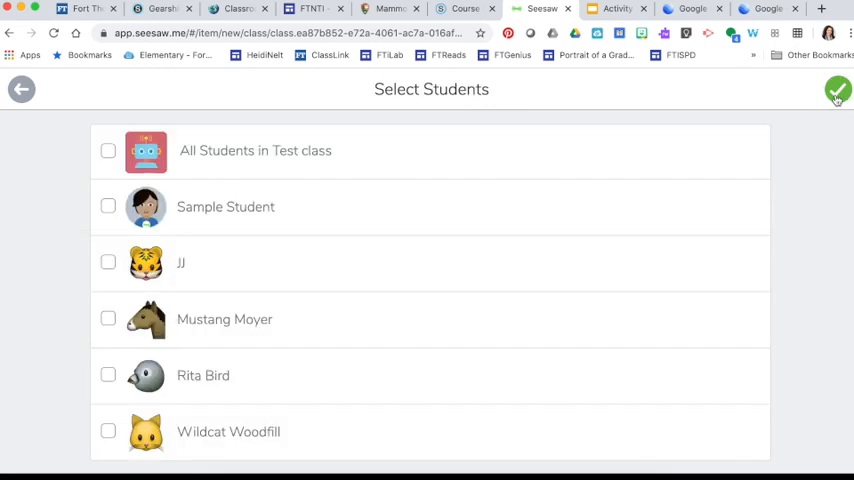
Assign the post to all Test class students in the Reading folder and publish.
{"action": "left_click", "coordinate": [108, 150]}
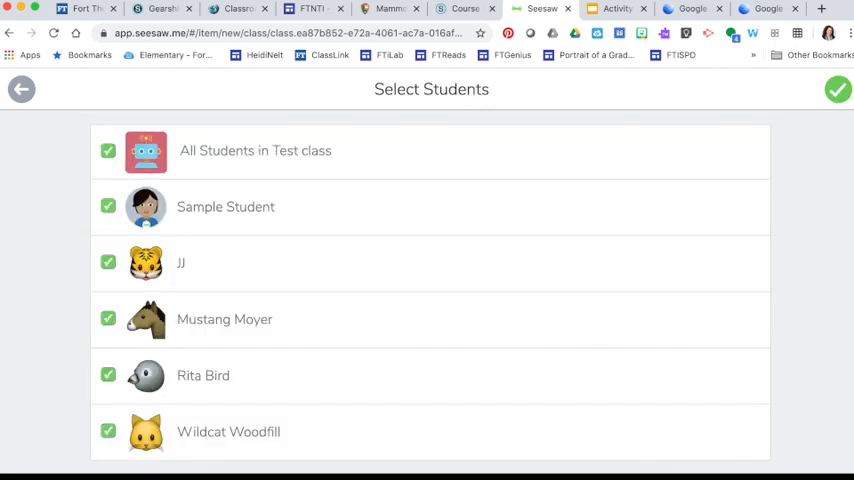
{"action": "left_click", "coordinate": [838, 90]}
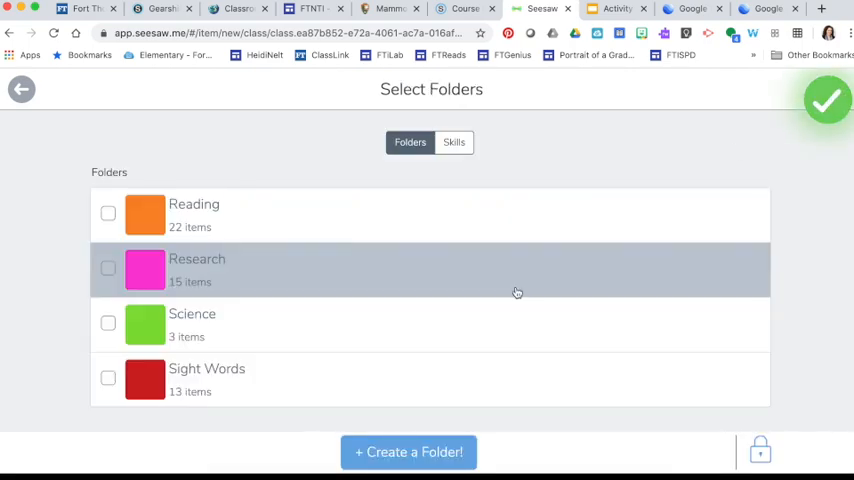
{"action": "left_click", "coordinate": [108, 213]}
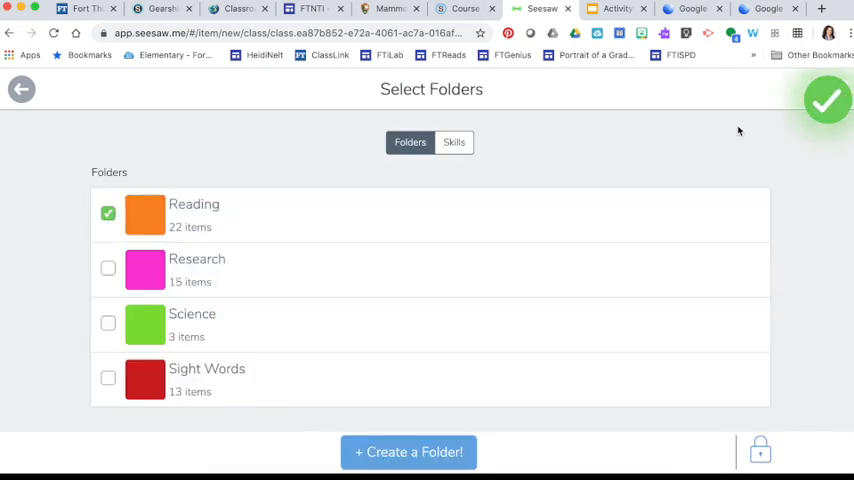
{"action": "left_click", "coordinate": [827, 100]}
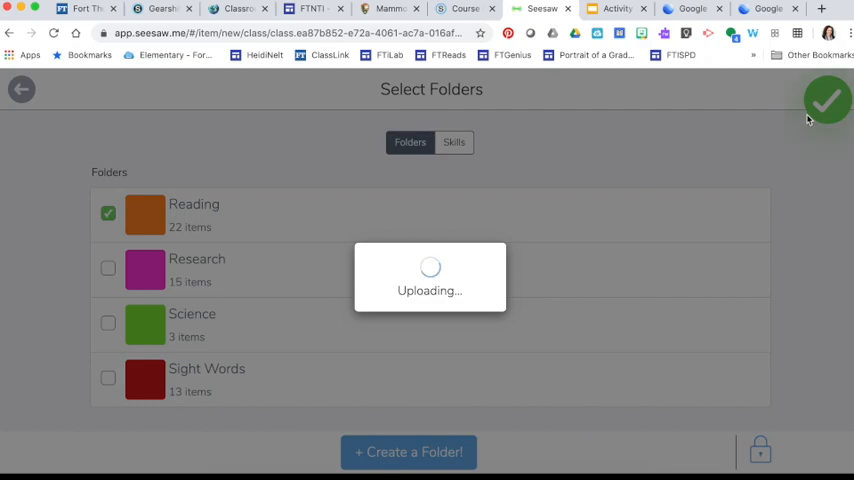
{"action": "left_click", "coordinate": [827, 100]}
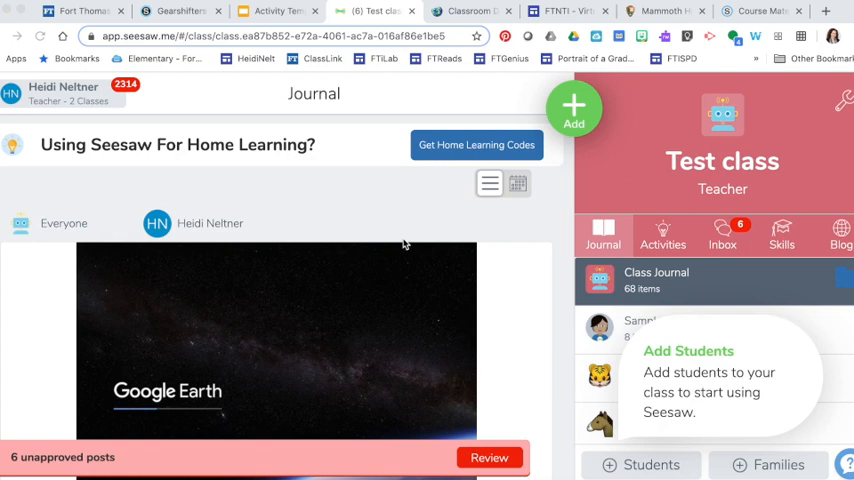
{"action": "mouse_move", "coordinate": [384, 247]}
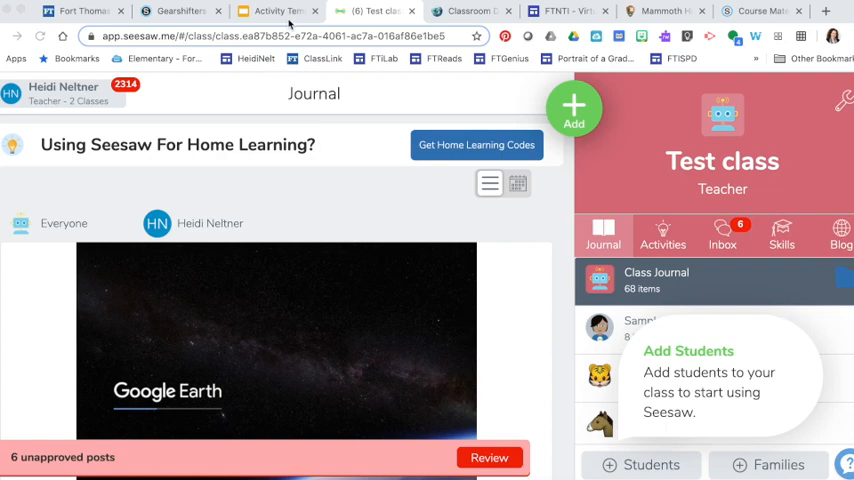
Download the 'I saw, I thought, I learned' template slide as a JPEG image.
{"action": "left_click", "coordinate": [278, 11]}
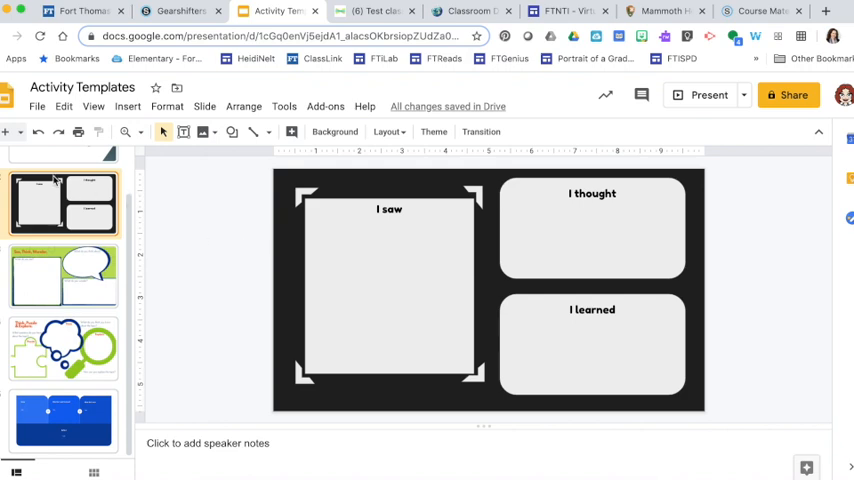
{"action": "left_click", "coordinate": [37, 106]}
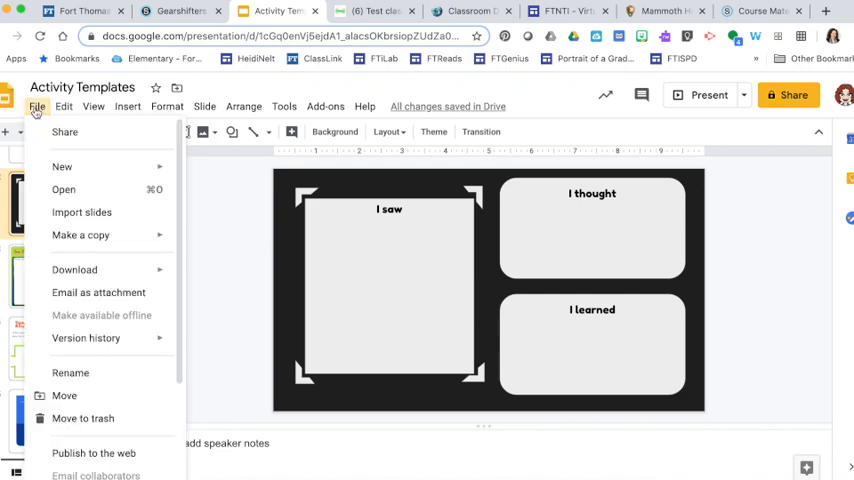
{"action": "left_click", "coordinate": [74, 269]}
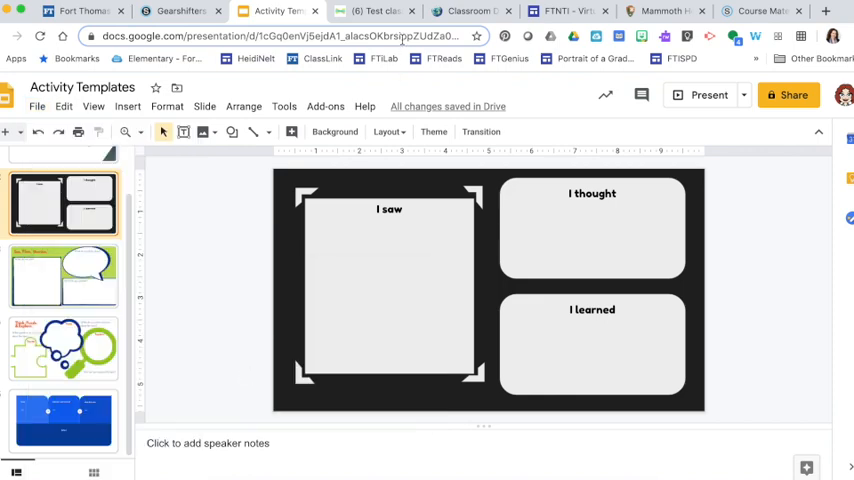
{"action": "left_click", "coordinate": [375, 11]}
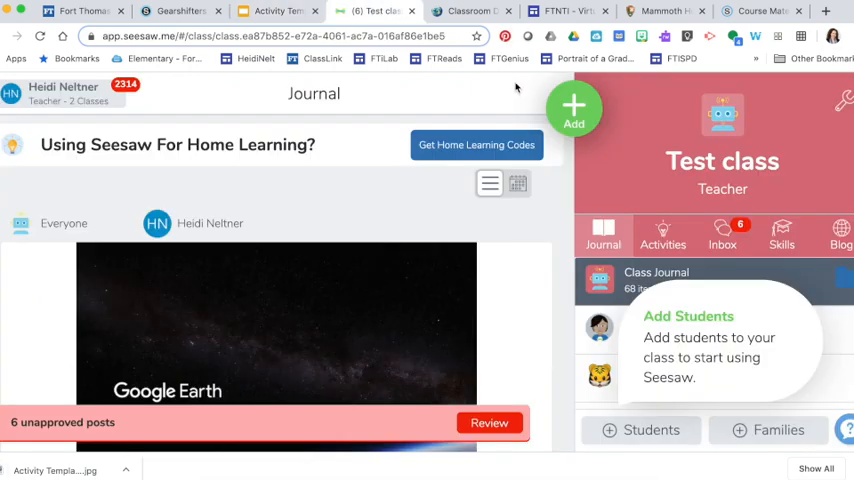
Create the activity 'Virtual Field Trip' with the Google Earth link attached as its example.
{"action": "left_click", "coordinate": [573, 108]}
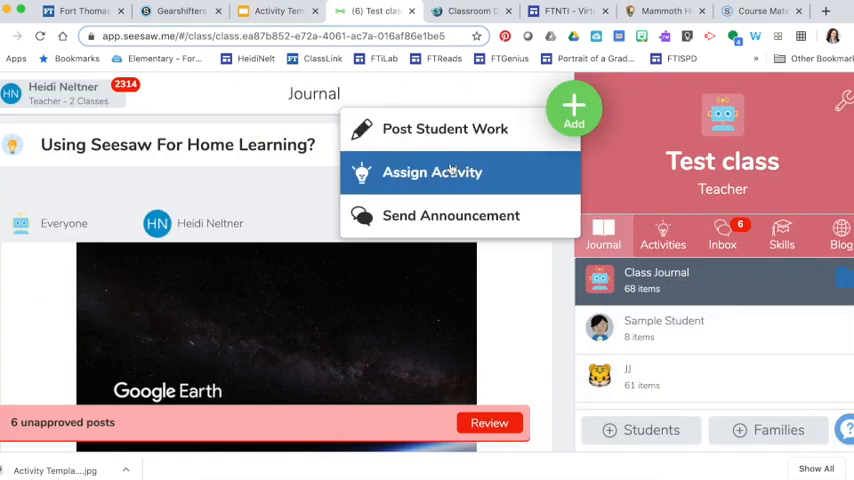
{"action": "left_click", "coordinate": [431, 172]}
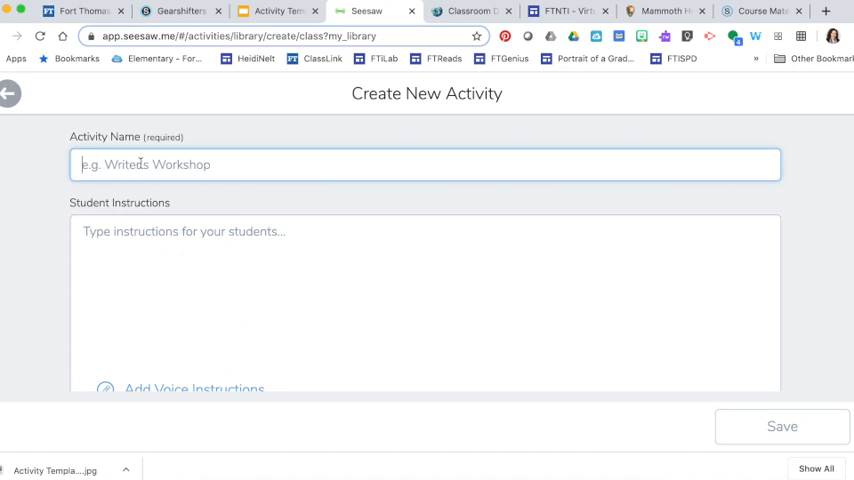
{"action": "type", "text": "Virtual Field"}
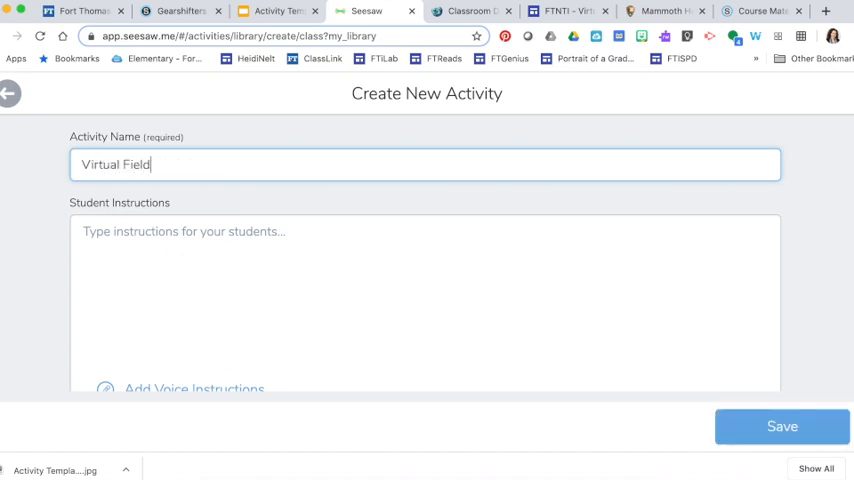
{"action": "type", "text": "Trip"}
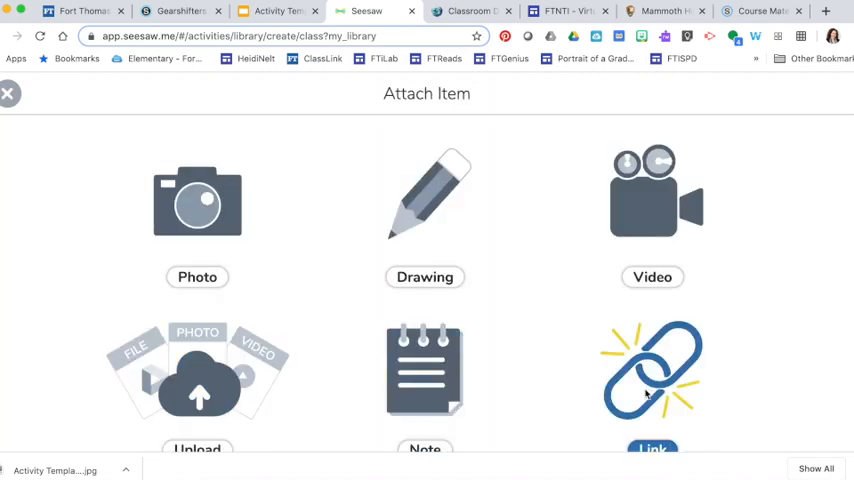
{"action": "left_click", "coordinate": [652, 370]}
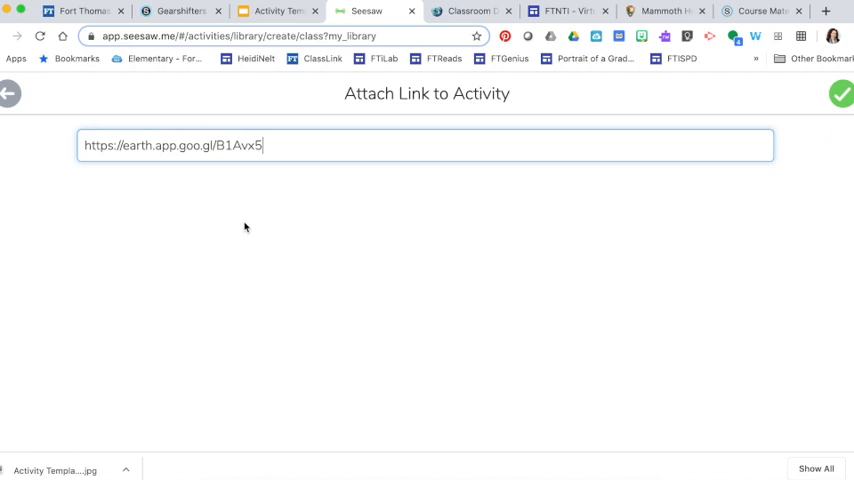
{"action": "mouse_move", "coordinate": [801, 73]}
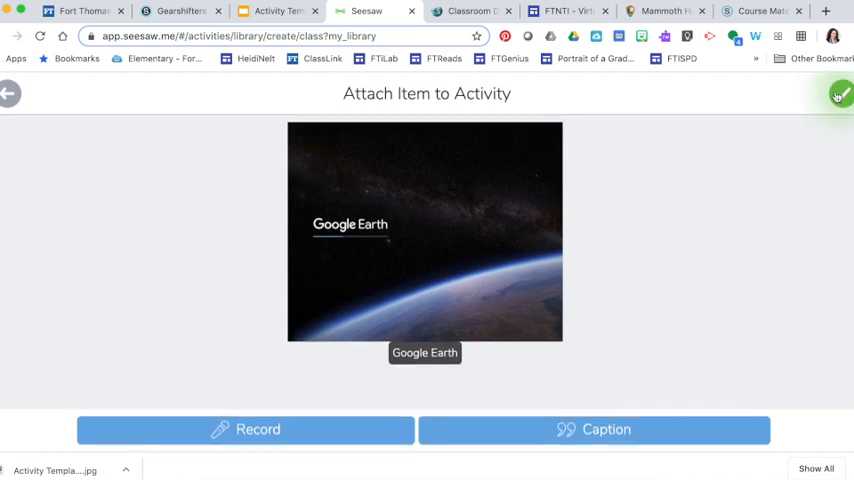
{"action": "left_click", "coordinate": [840, 94]}
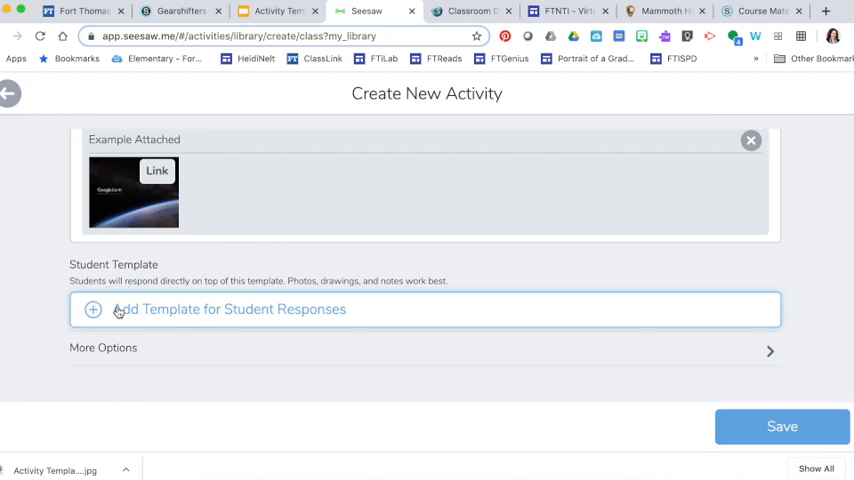
Upload the 'I saw, I thought, I learned' JPG as the student template and save the activity.
{"action": "left_click", "coordinate": [227, 309]}
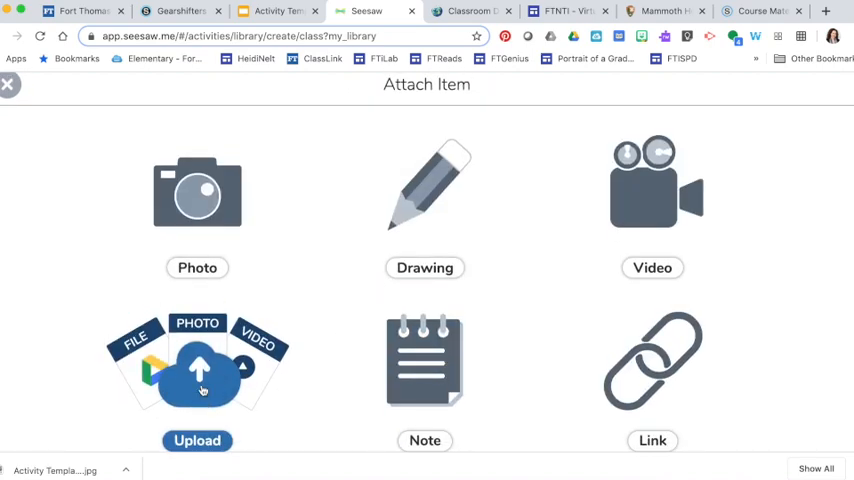
{"action": "left_click", "coordinate": [197, 370]}
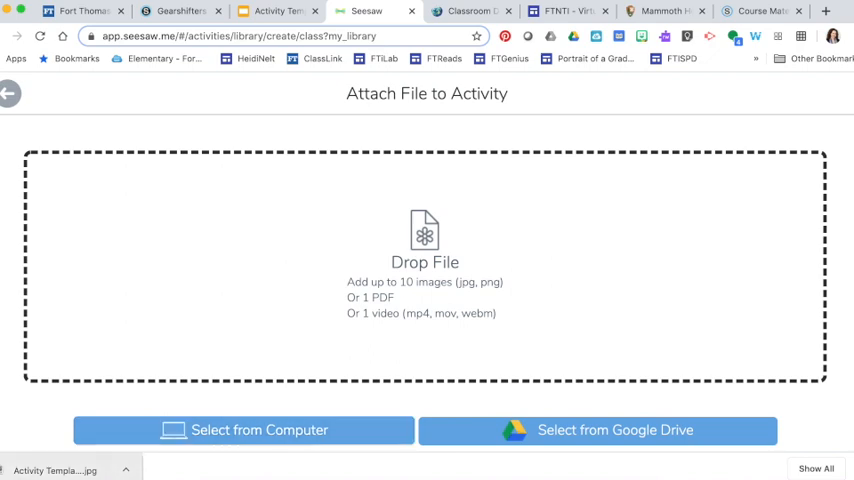
{"action": "left_click", "coordinate": [242, 430]}
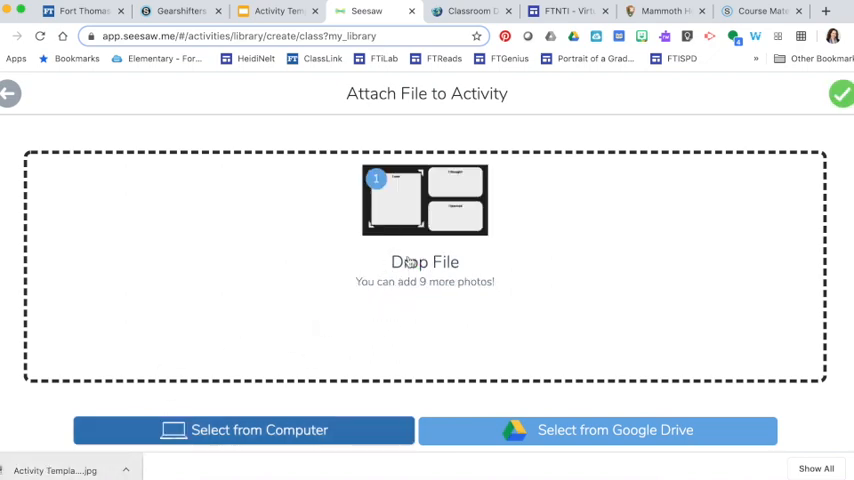
{"action": "left_click", "coordinate": [840, 93]}
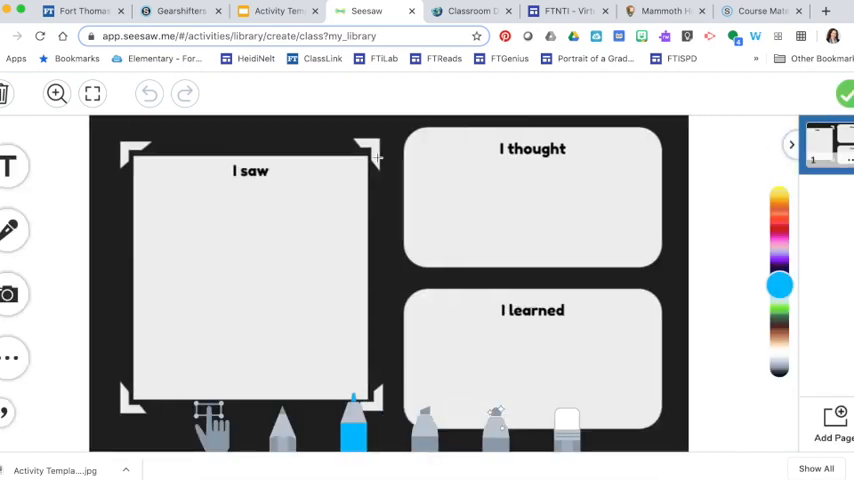
{"action": "mouse_move", "coordinate": [246, 299]}
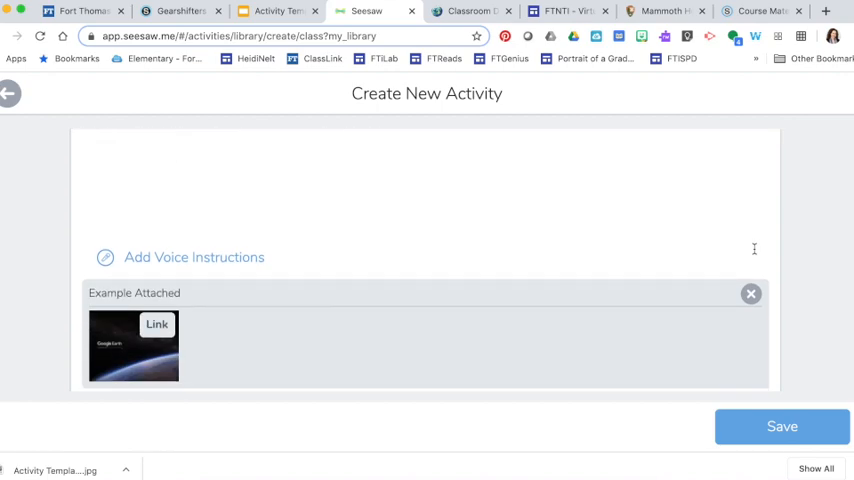
{"action": "left_click", "coordinate": [782, 426]}
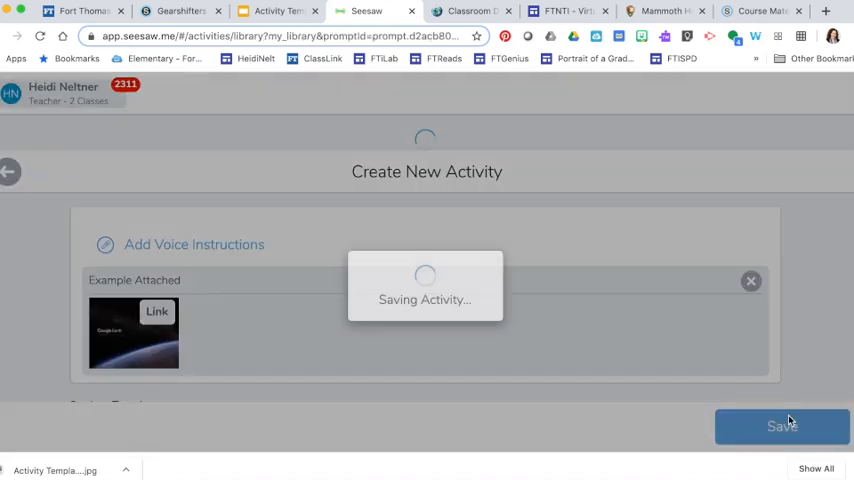
{"action": "left_click", "coordinate": [781, 425]}
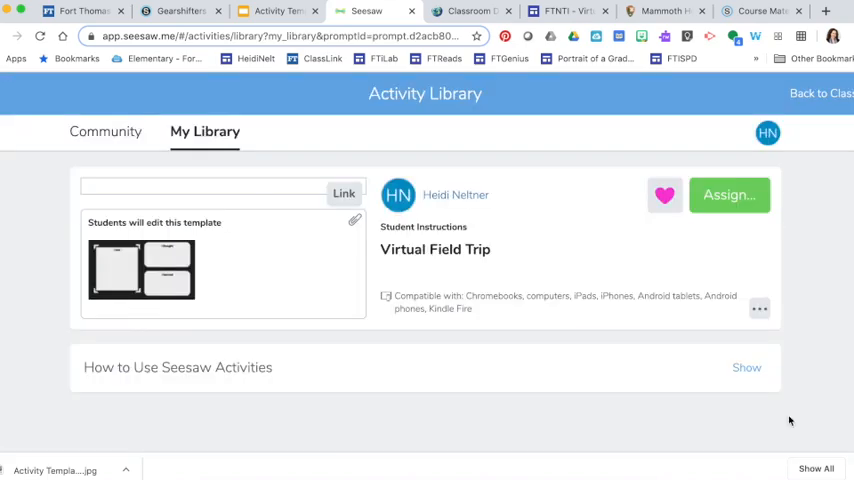